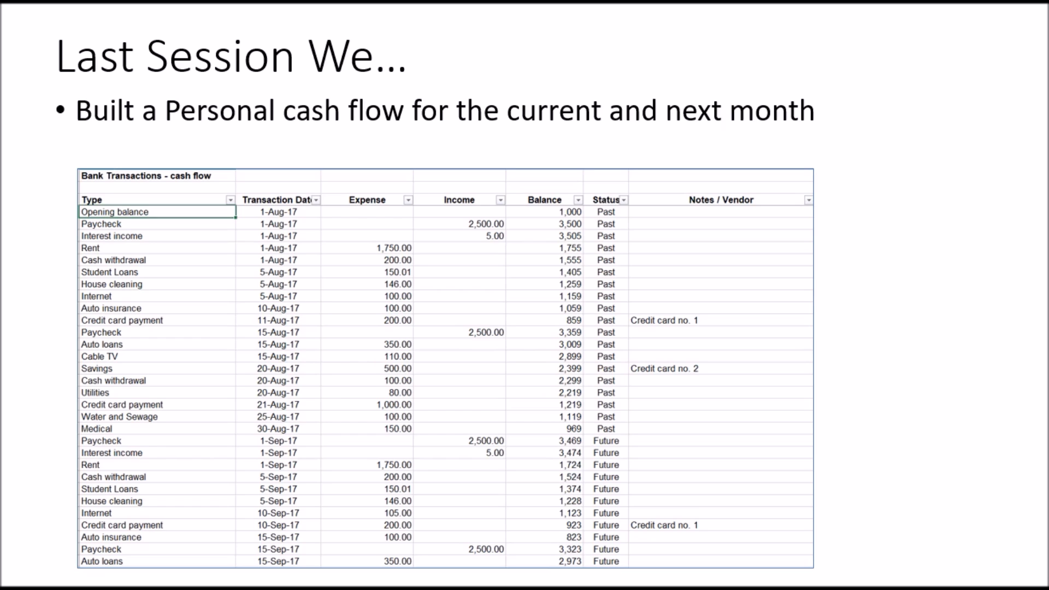
{"action": "mouse_move", "coordinate": [322, 473]}
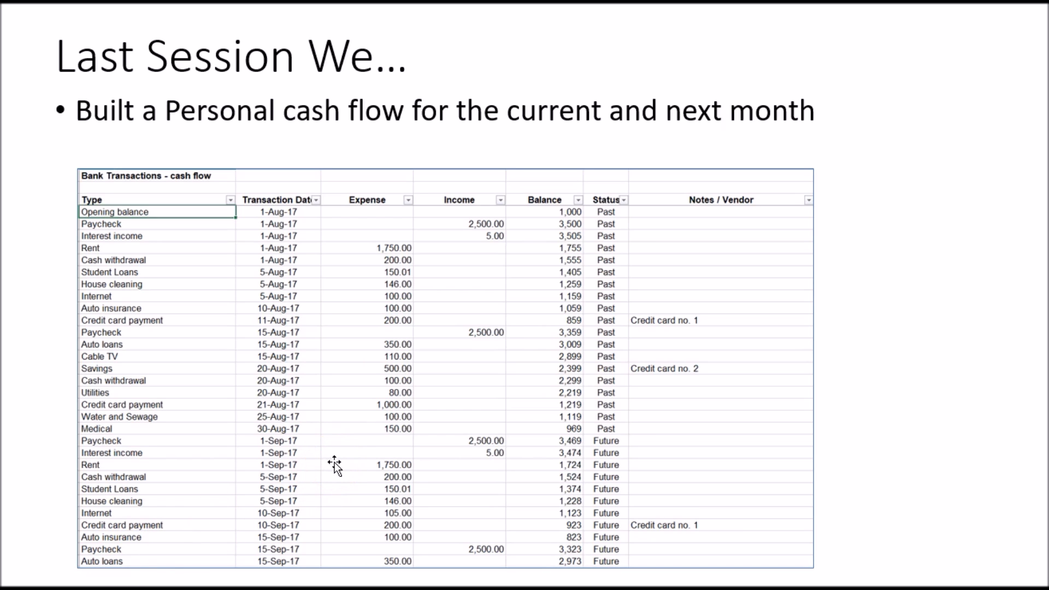
- Switch to the Budget sheet showing Aug–Dec 2017 expense and income rows with 204 net cash flow
{"action": "key", "text": "Right"}
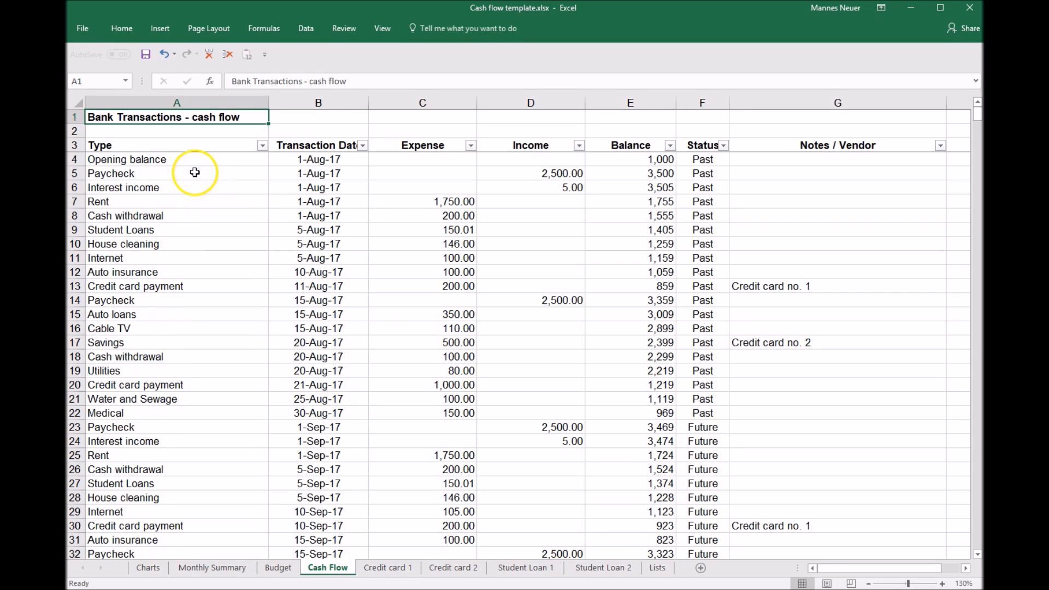
{"action": "mouse_move", "coordinate": [513, 541]}
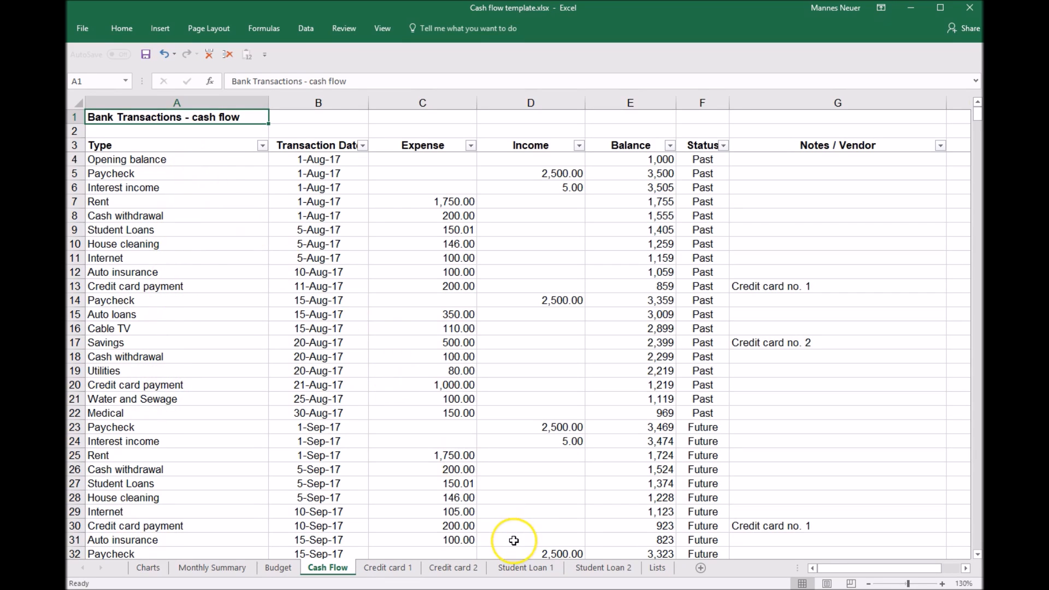
{"action": "mouse_move", "coordinate": [514, 541]}
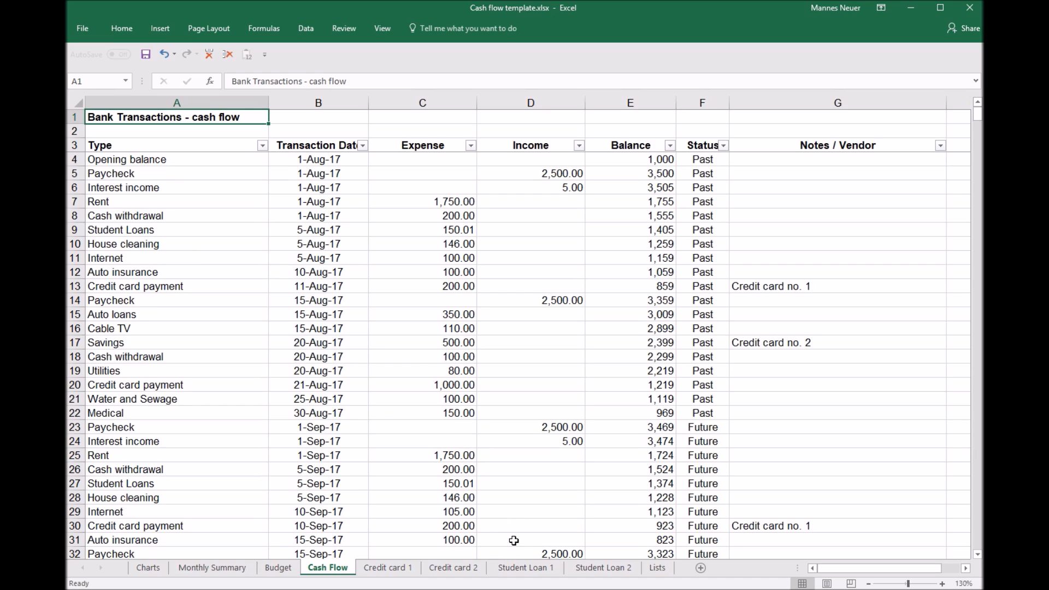
{"action": "mouse_move", "coordinate": [285, 420]}
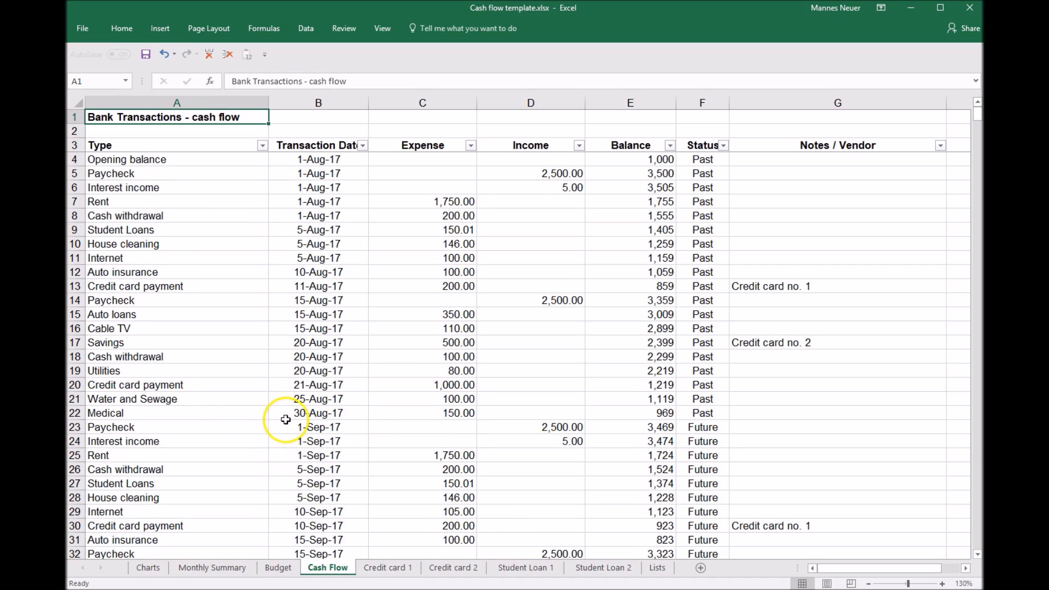
{"action": "mouse_move", "coordinate": [710, 180]}
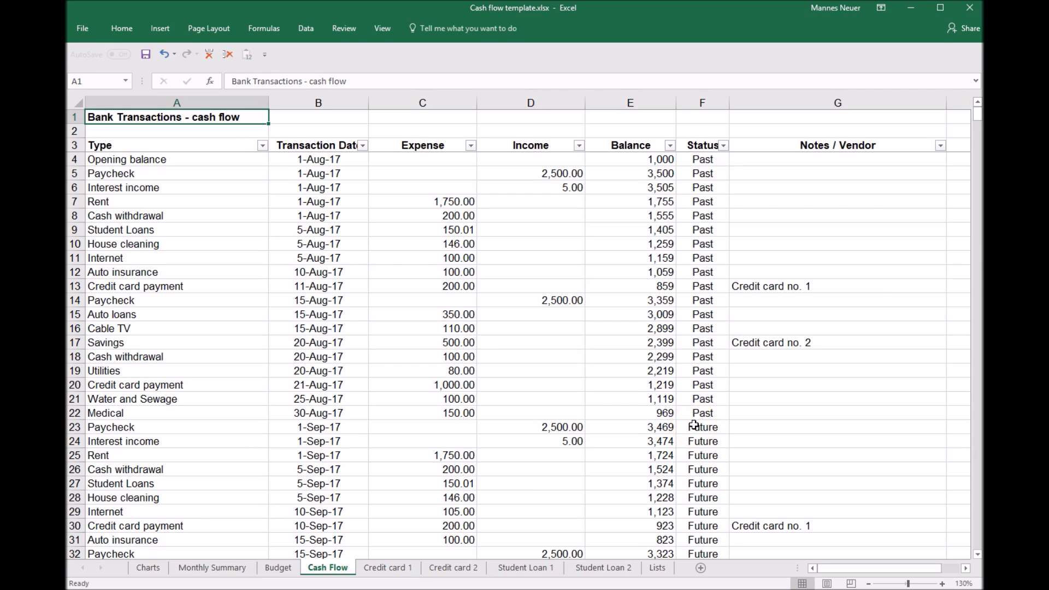
{"action": "scroll", "scroll_direction": "down", "scroll_amount": 3}
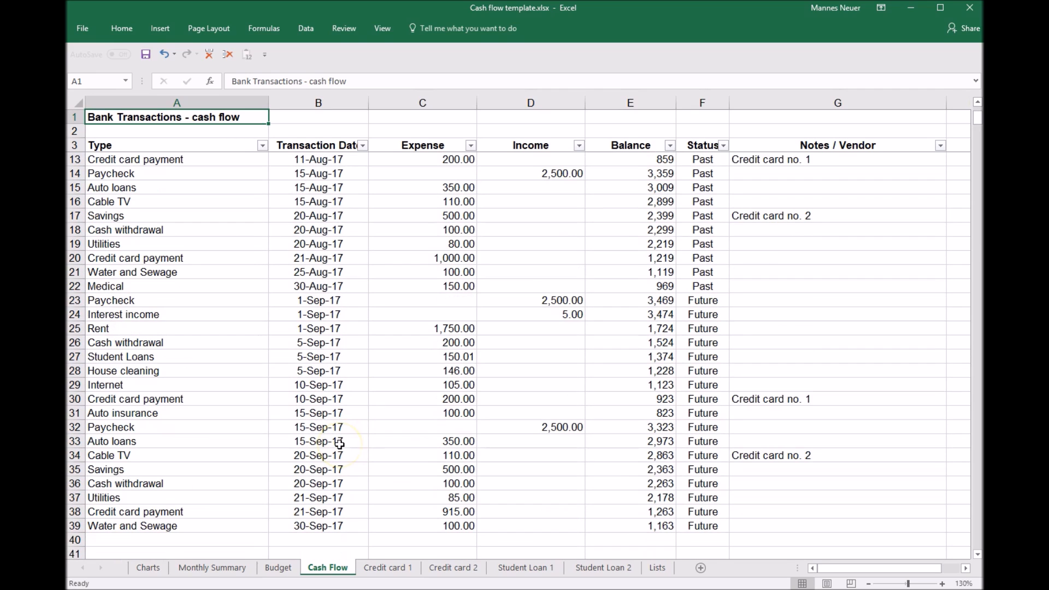
{"action": "mouse_move", "coordinate": [481, 226]}
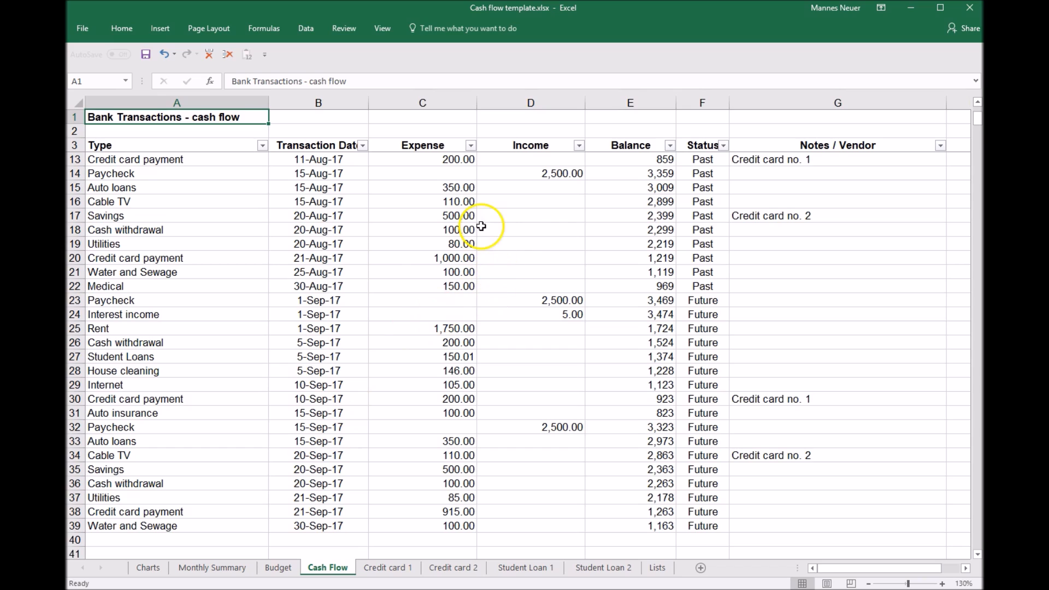
{"action": "mouse_move", "coordinate": [648, 413]}
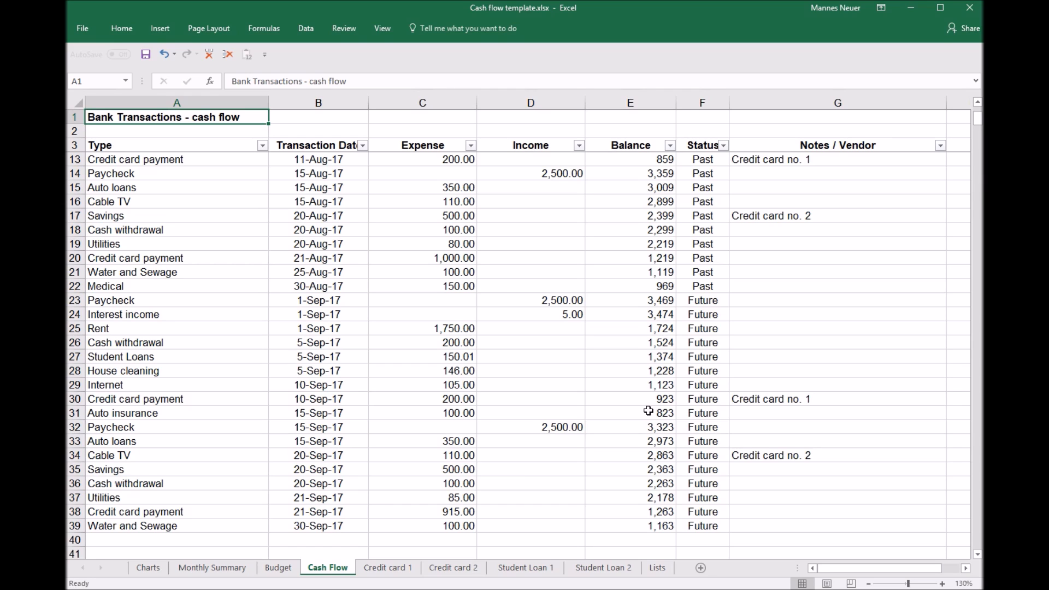
{"action": "left_click", "coordinate": [276, 567]}
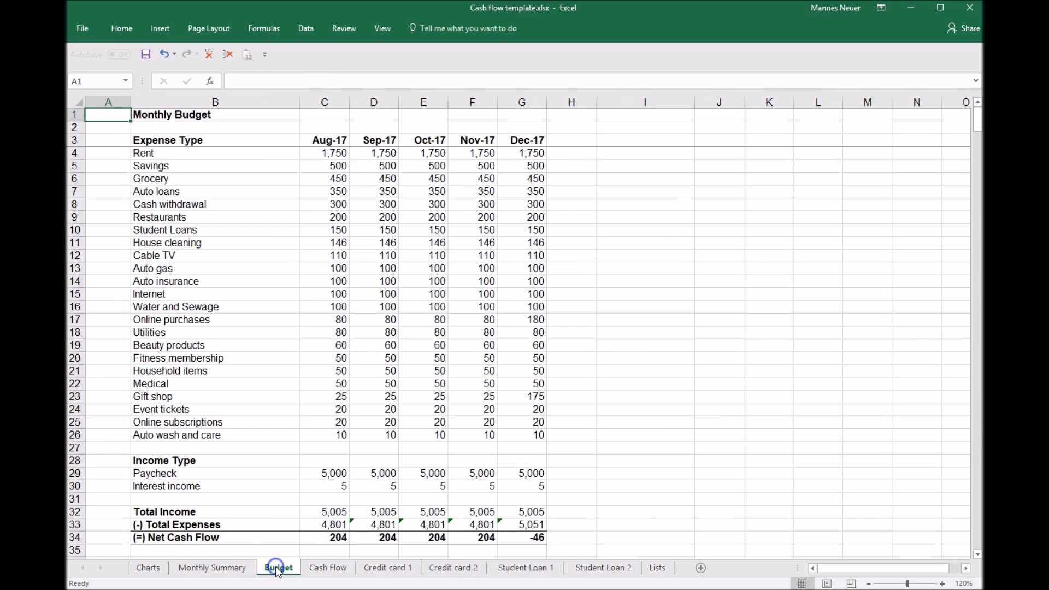
{"action": "mouse_move", "coordinate": [281, 186]}
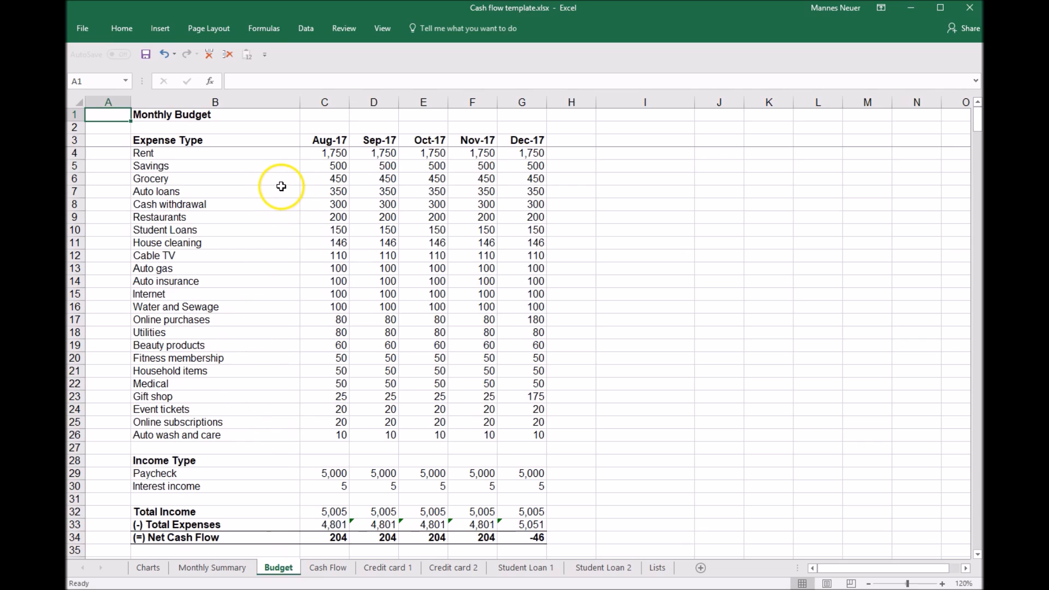
{"action": "mouse_move", "coordinate": [205, 479]}
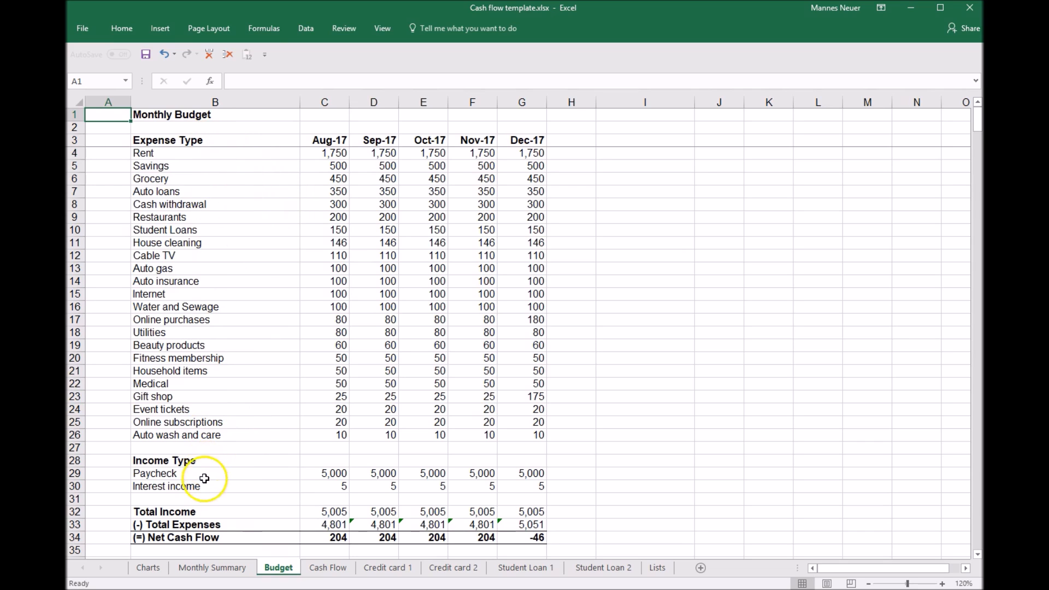
{"action": "mouse_move", "coordinate": [353, 178]}
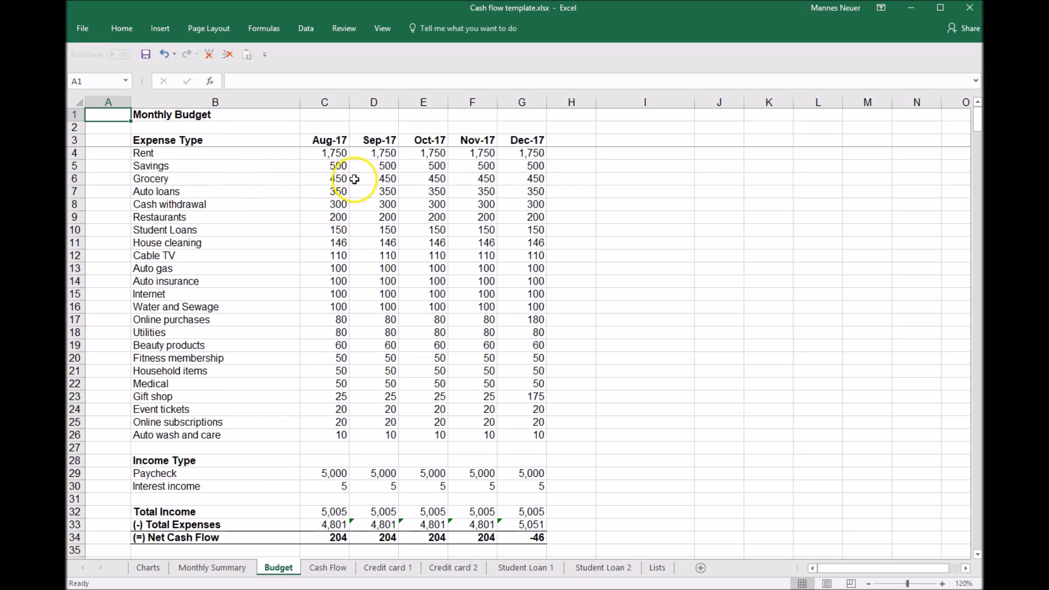
{"action": "mouse_move", "coordinate": [353, 470]}
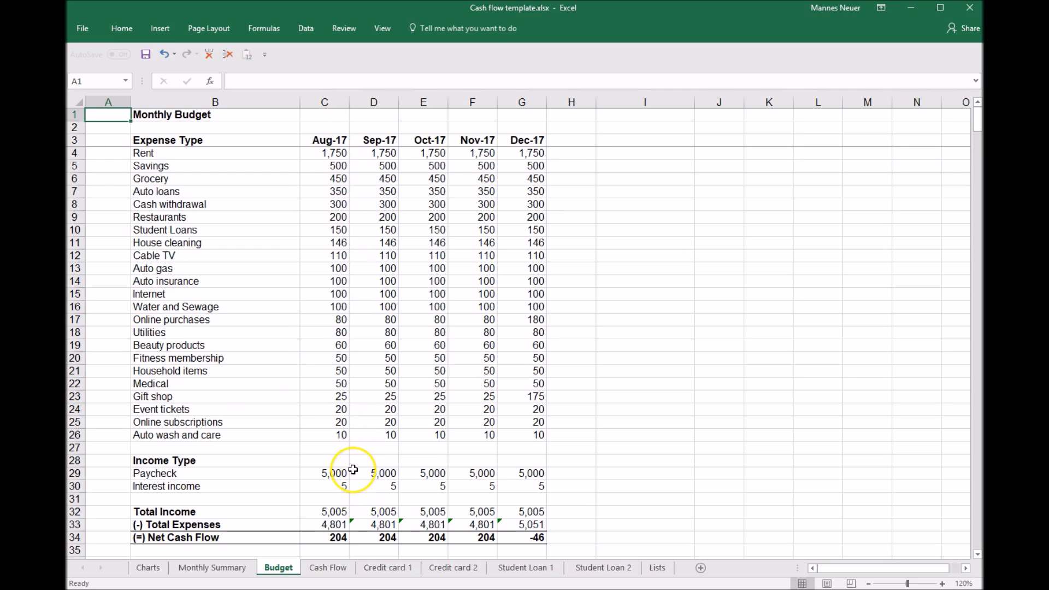
{"action": "mouse_move", "coordinate": [195, 512]}
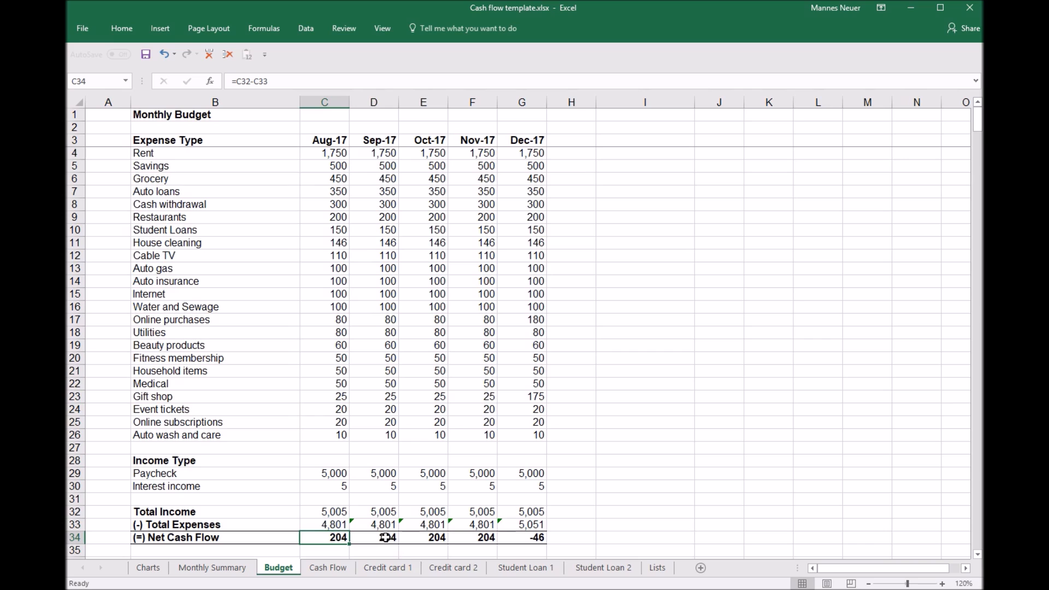
{"action": "mouse_move", "coordinate": [567, 456]}
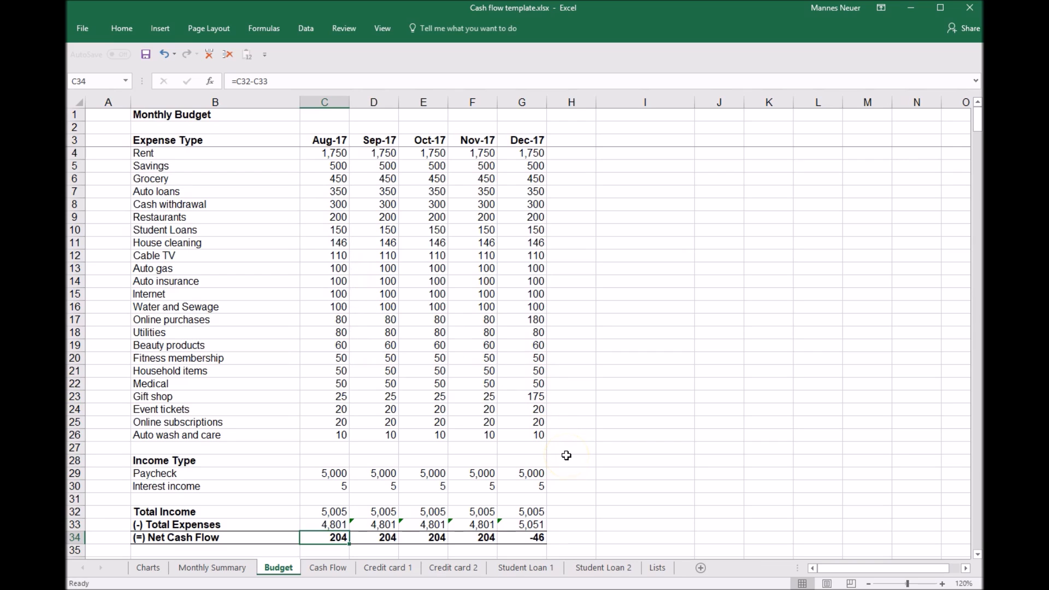
{"action": "mouse_move", "coordinate": [218, 180]}
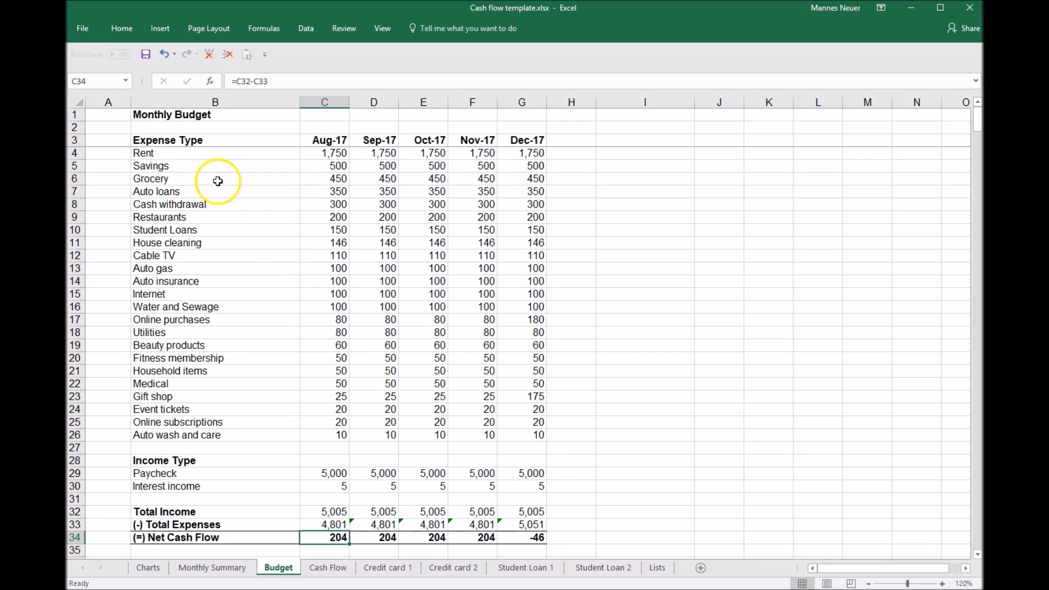
{"action": "mouse_move", "coordinate": [207, 363]}
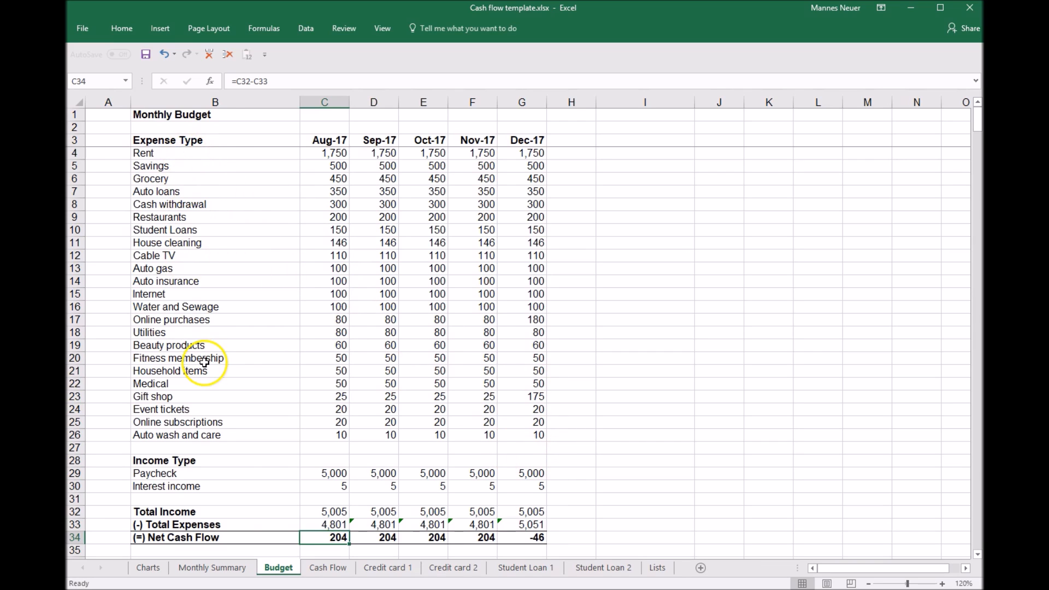
{"action": "mouse_move", "coordinate": [643, 580]}
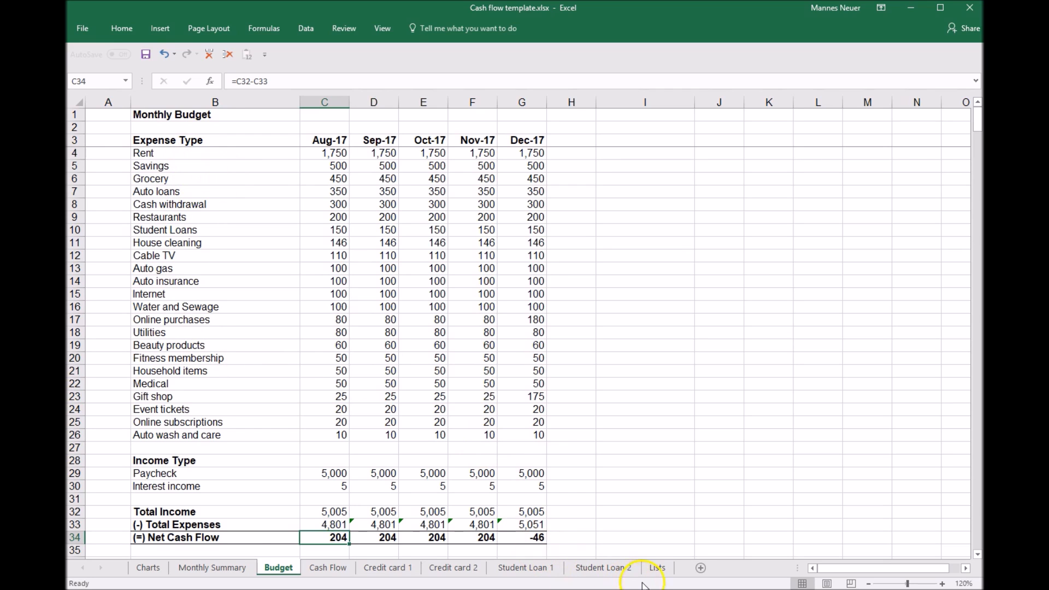
{"action": "left_click", "coordinate": [657, 567]}
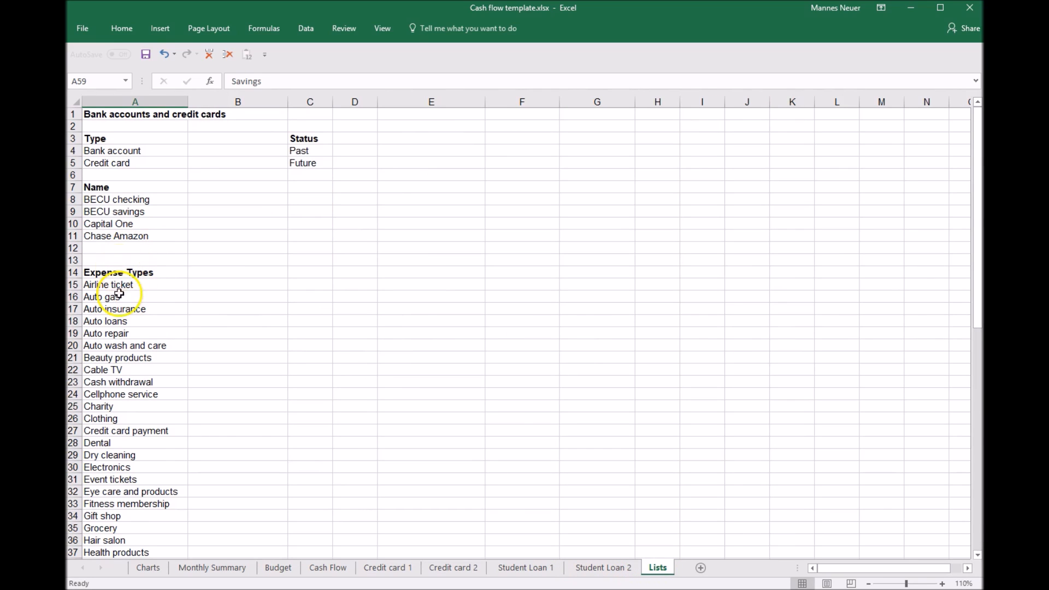
{"action": "mouse_move", "coordinate": [234, 568]}
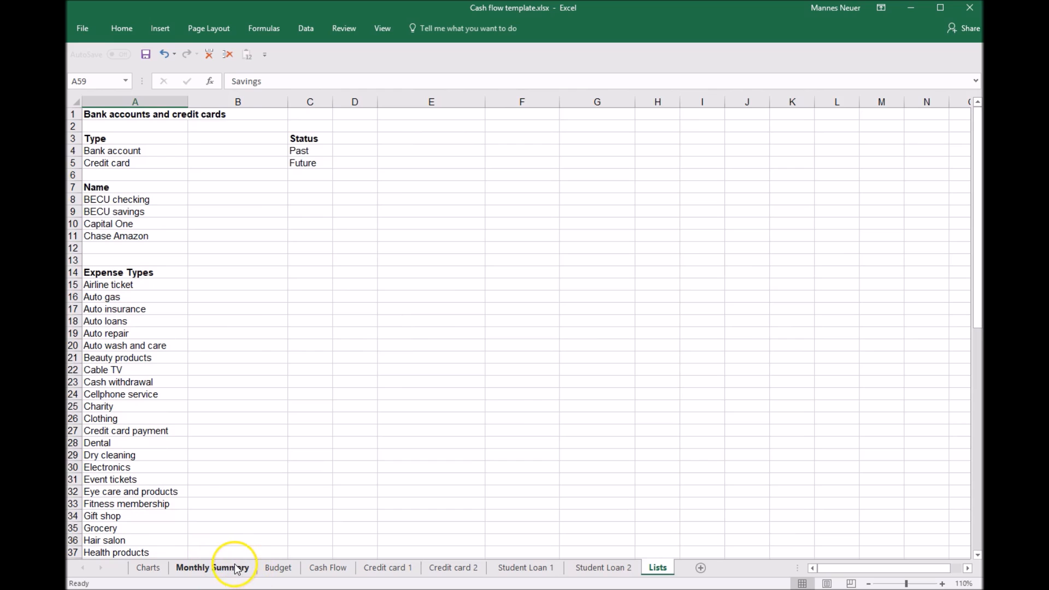
{"action": "left_click", "coordinate": [278, 567]}
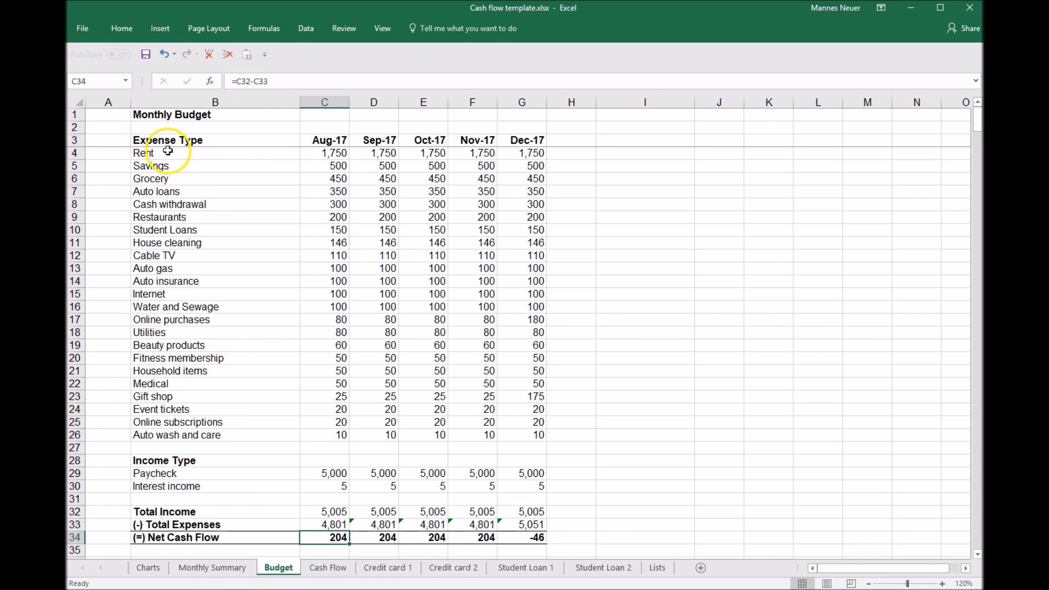
{"action": "left_click", "coordinate": [215, 153]}
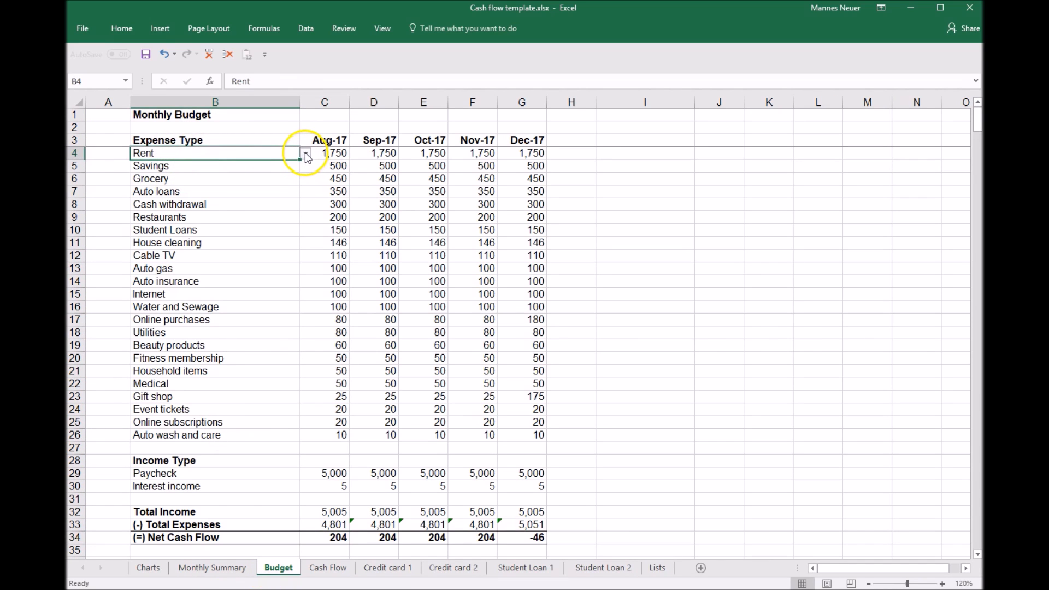
{"action": "left_click", "coordinate": [305, 153]}
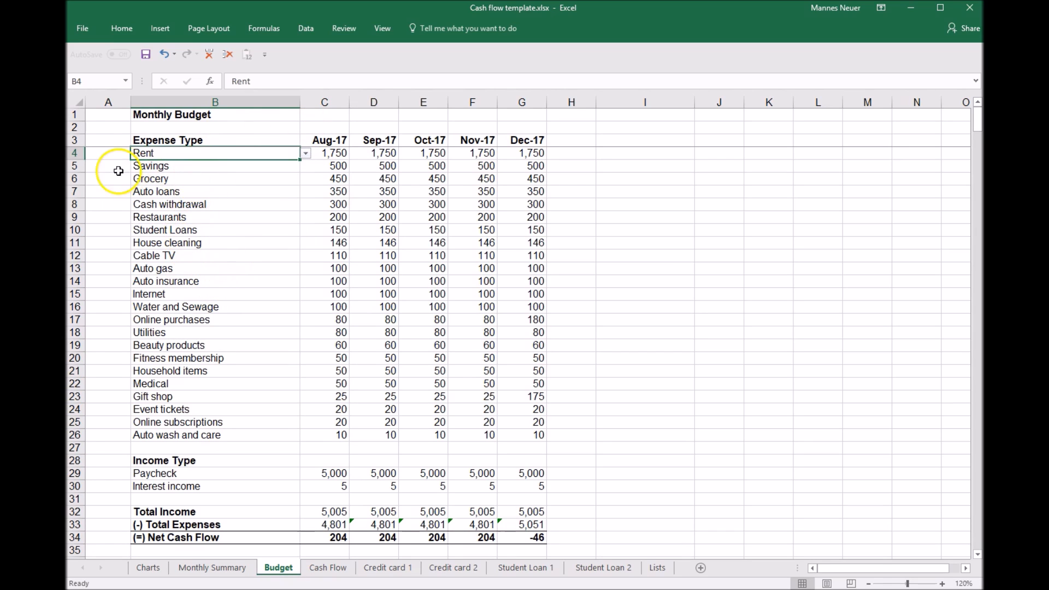
{"action": "mouse_move", "coordinate": [346, 182]}
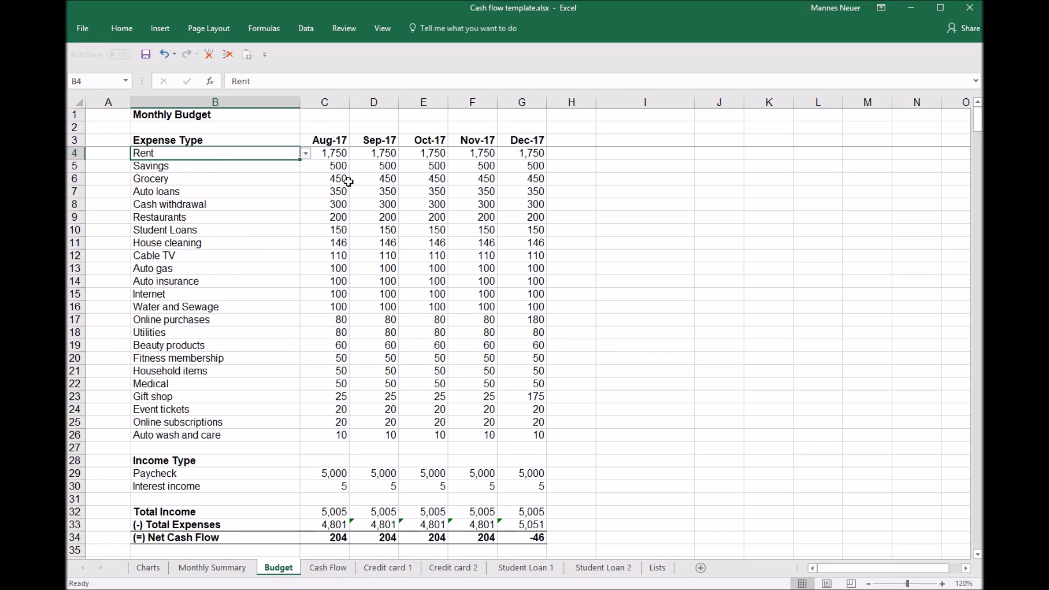
{"action": "mouse_move", "coordinate": [340, 436]}
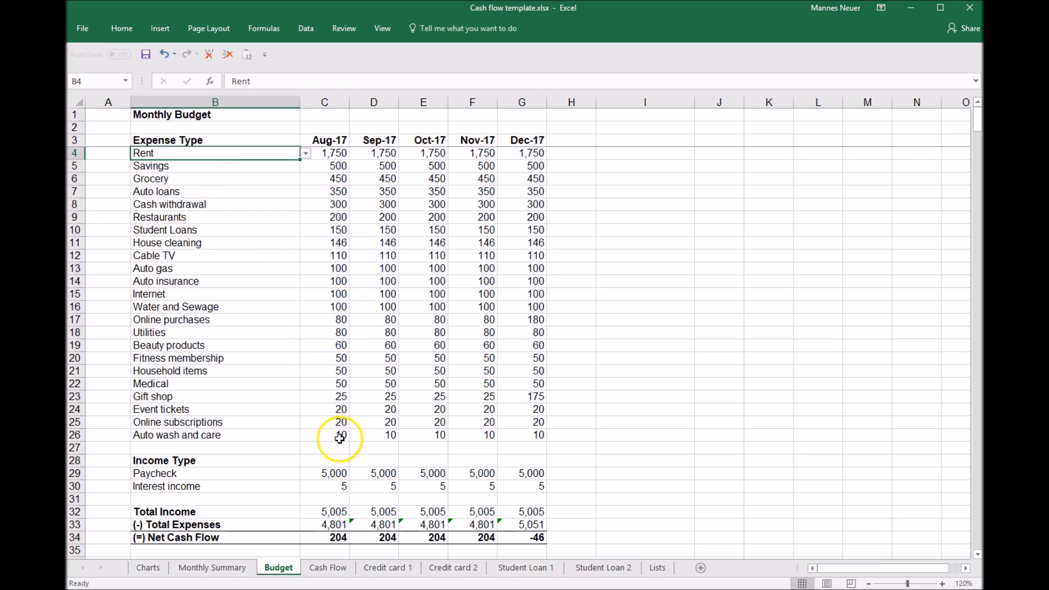
{"action": "mouse_move", "coordinate": [338, 432]}
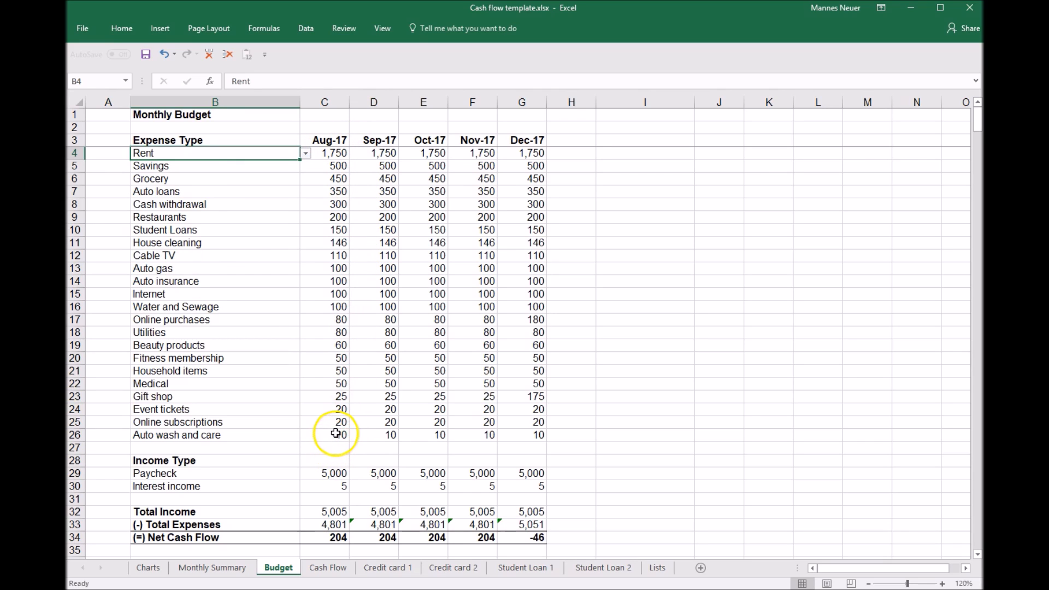
{"action": "mouse_move", "coordinate": [529, 317]}
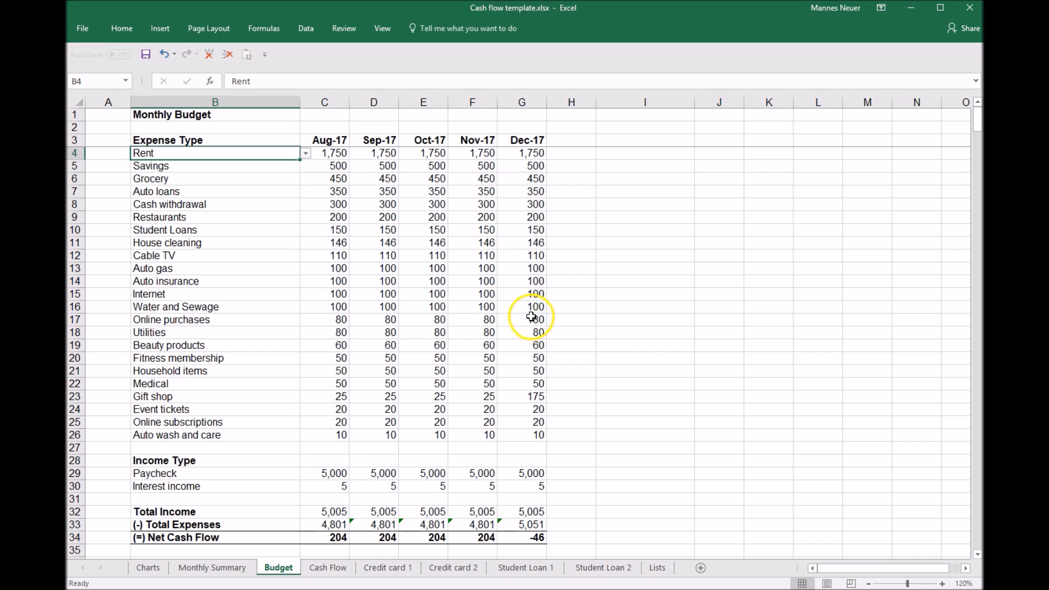
{"action": "left_click", "coordinate": [521, 319]}
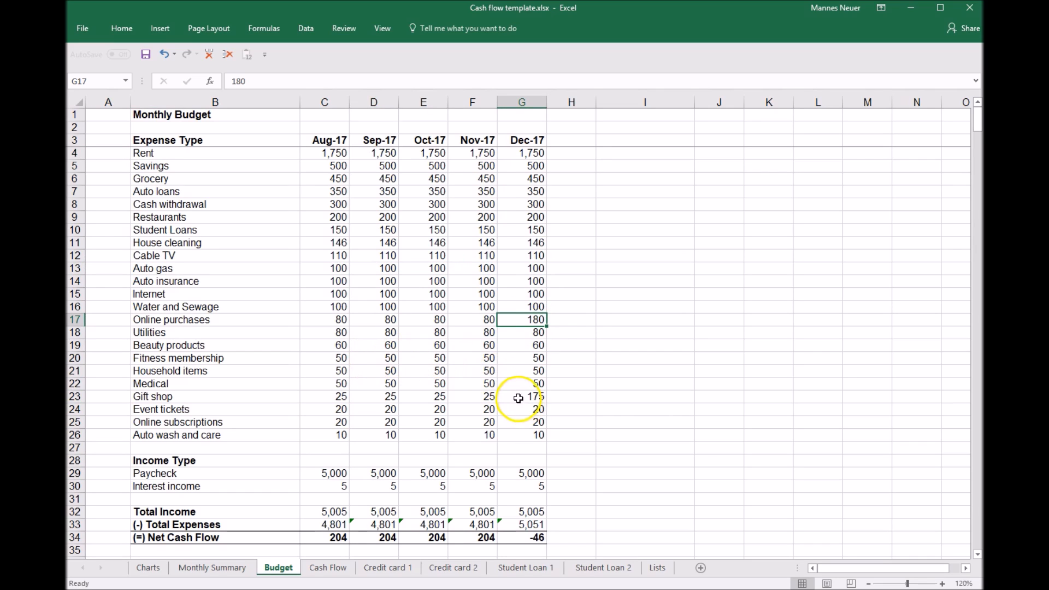
{"action": "left_click", "coordinate": [521, 396]}
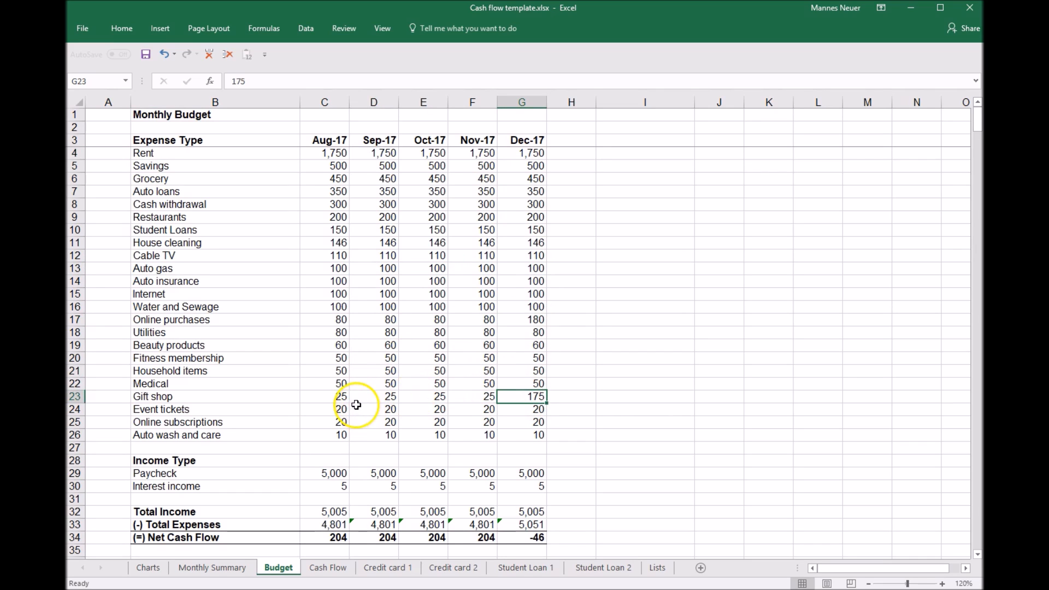
{"action": "left_click", "coordinate": [214, 165]}
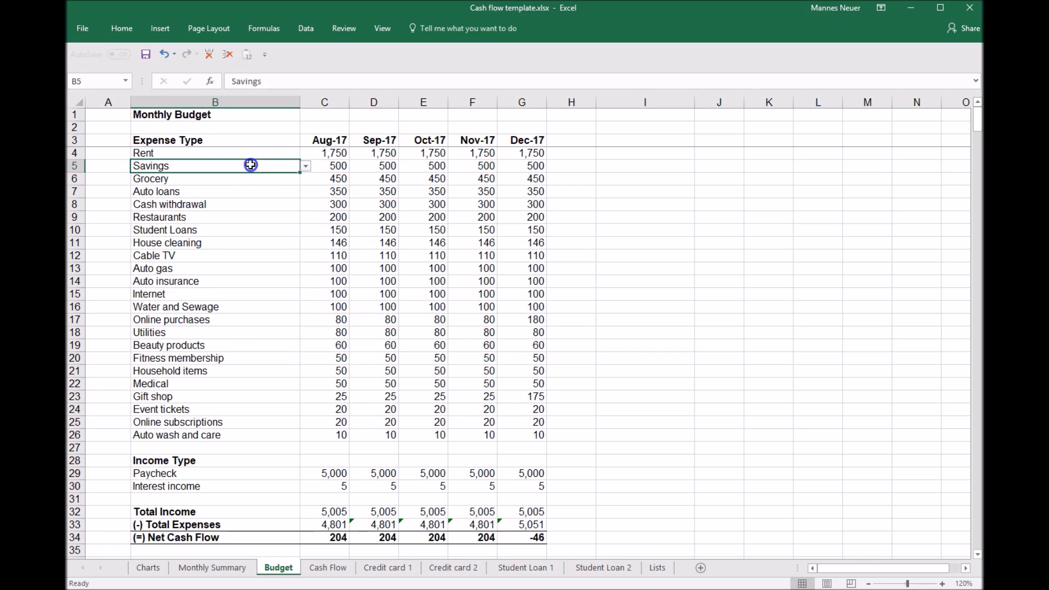
{"action": "mouse_move", "coordinate": [407, 166]}
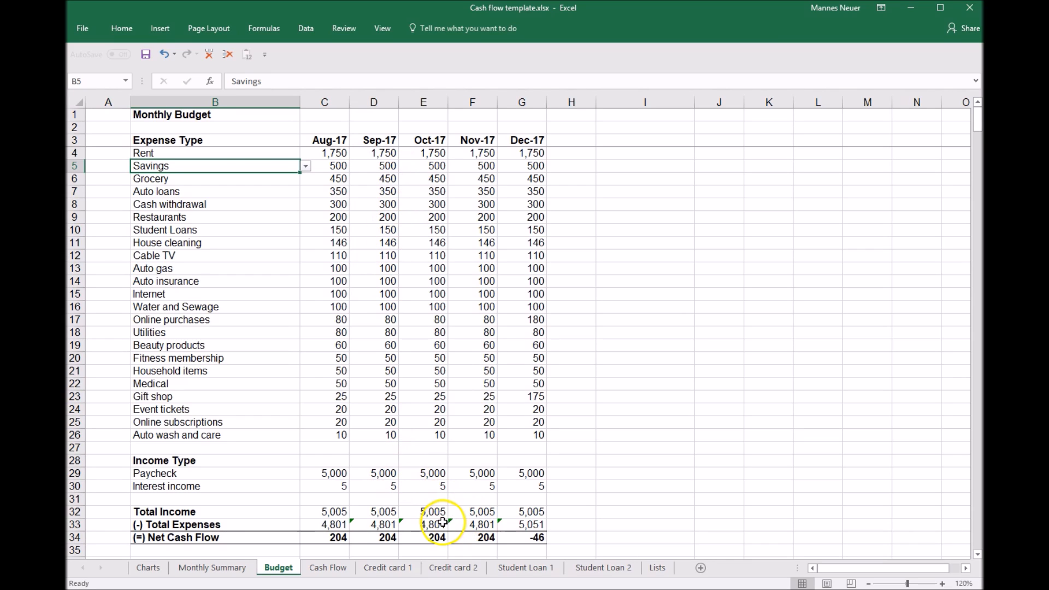
{"action": "mouse_move", "coordinate": [439, 524]}
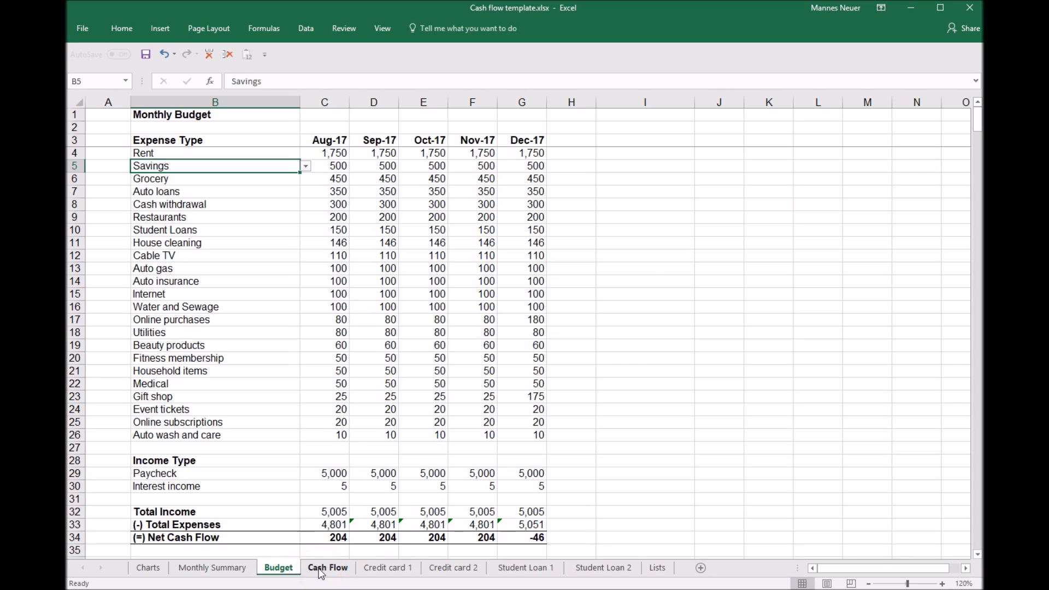
{"action": "left_click", "coordinate": [327, 567]}
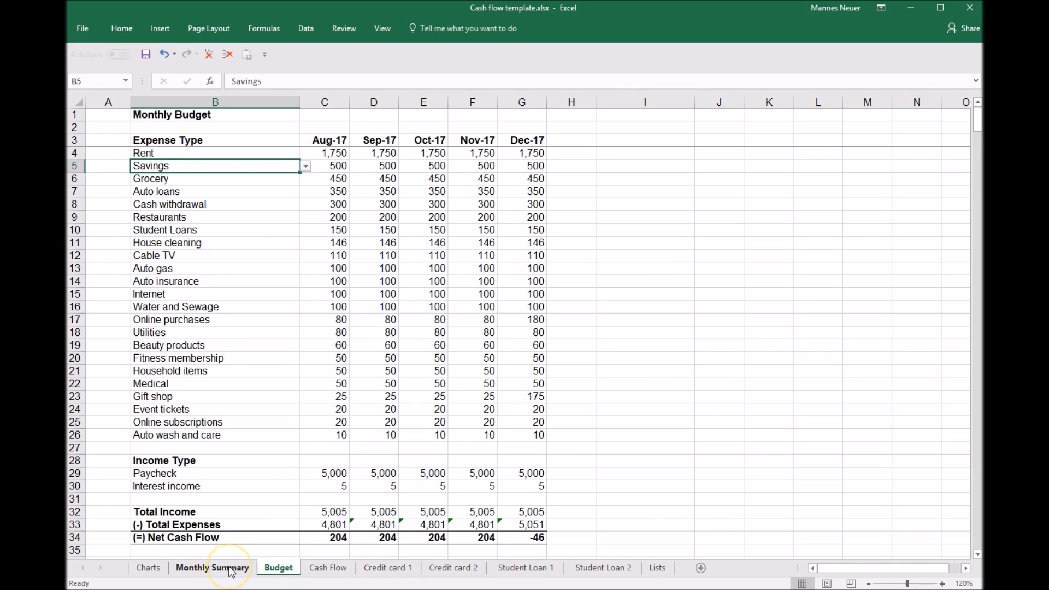
- Review Monthly Summary formulas for August balance and income, September expenses, October minimal balance
{"action": "left_click", "coordinate": [214, 567]}
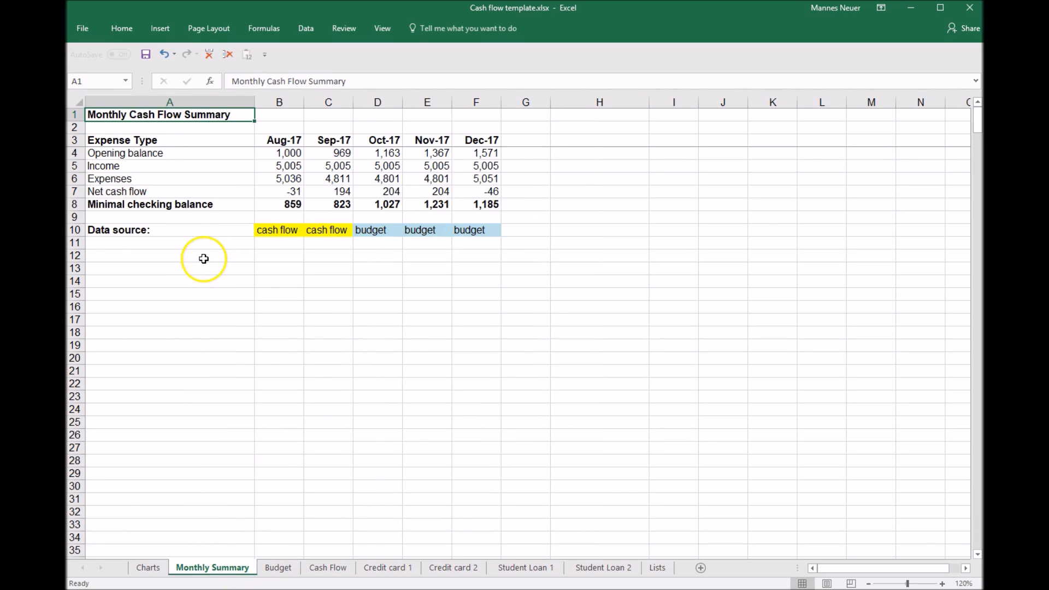
{"action": "mouse_move", "coordinate": [199, 238]}
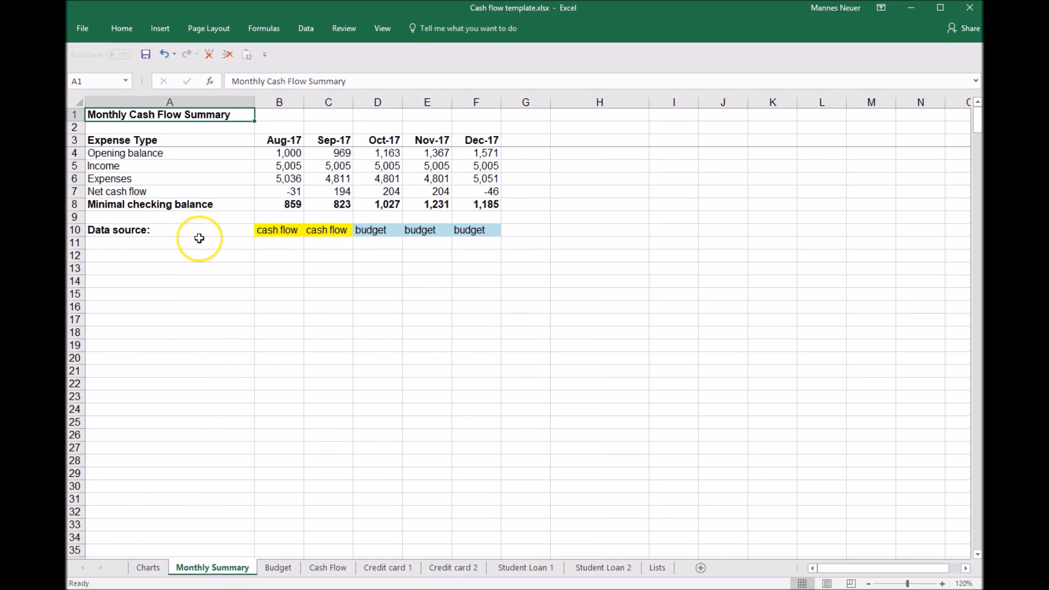
{"action": "mouse_move", "coordinate": [406, 247]}
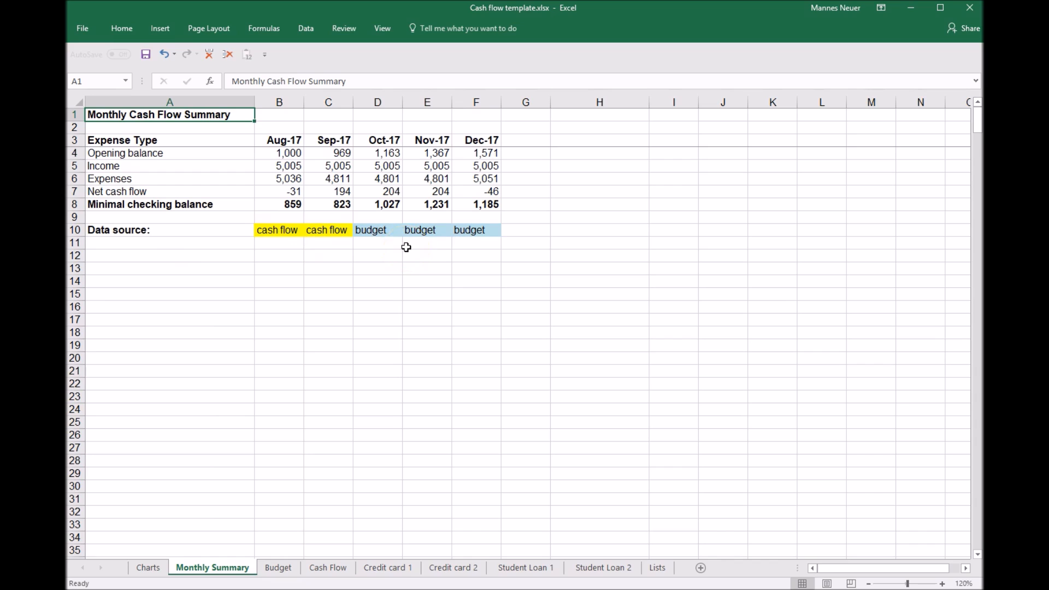
{"action": "mouse_move", "coordinate": [337, 248]}
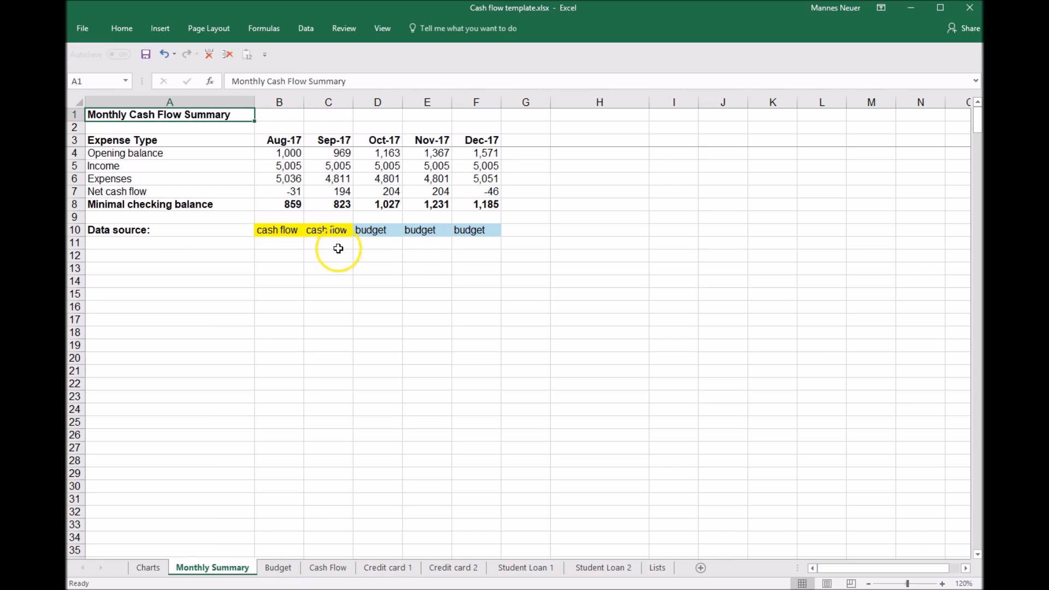
{"action": "mouse_move", "coordinate": [327, 231]}
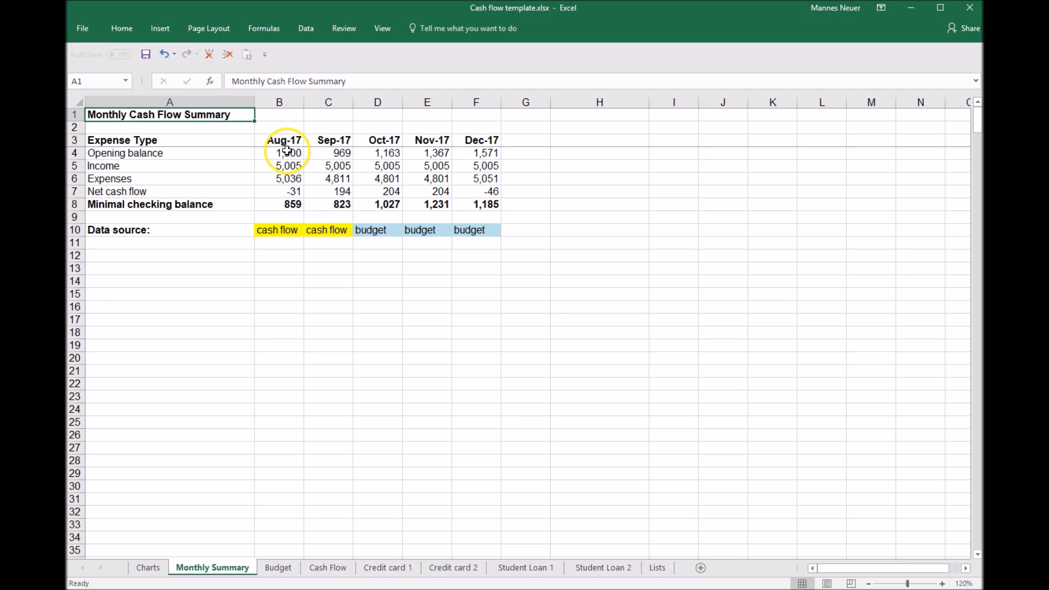
{"action": "left_click", "coordinate": [279, 153]}
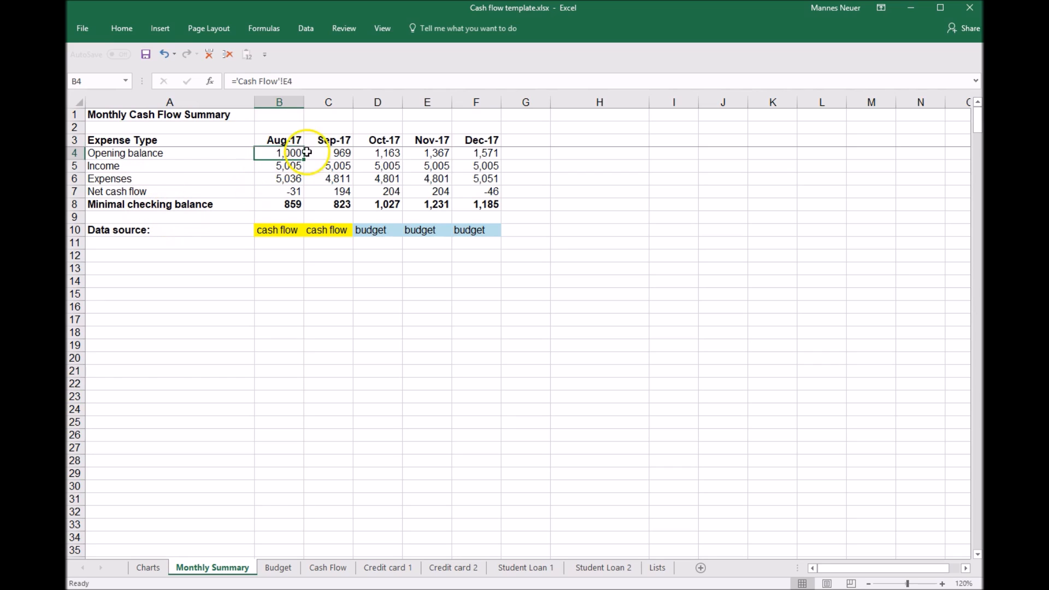
{"action": "left_click", "coordinate": [279, 165]}
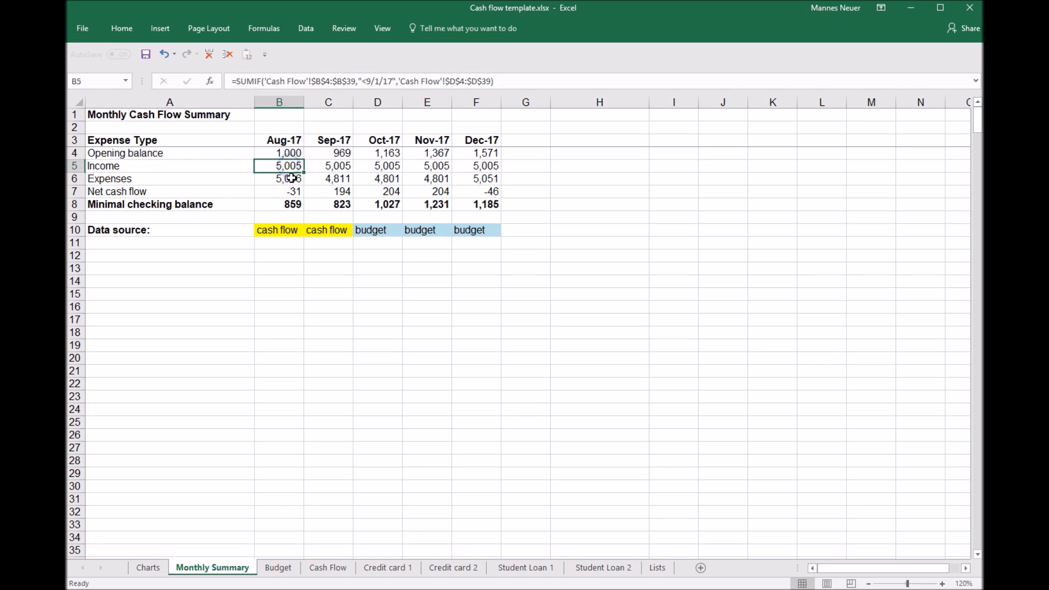
{"action": "left_click", "coordinate": [328, 178]}
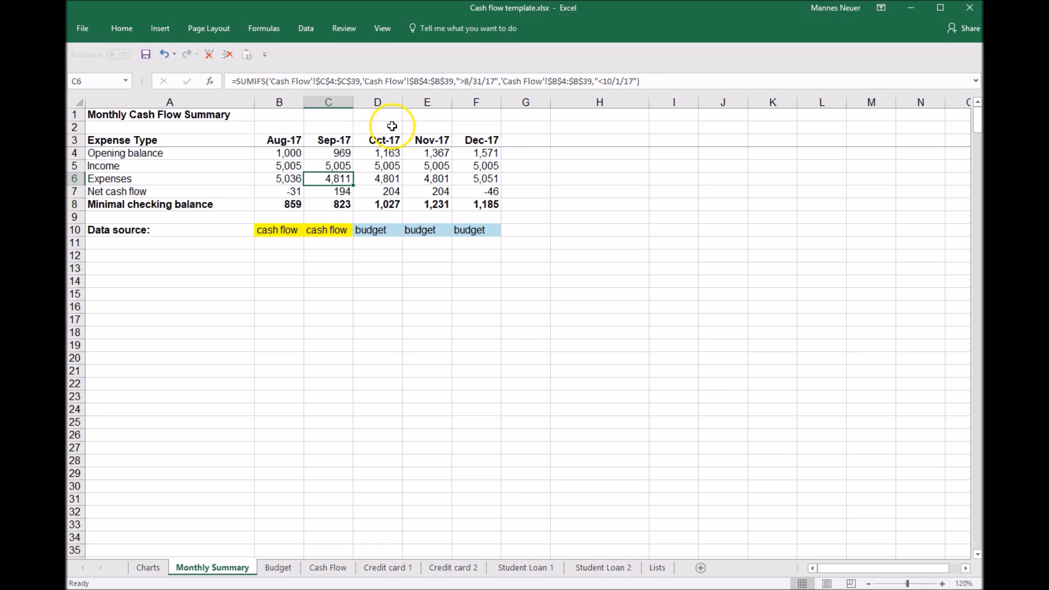
{"action": "mouse_move", "coordinate": [387, 165]}
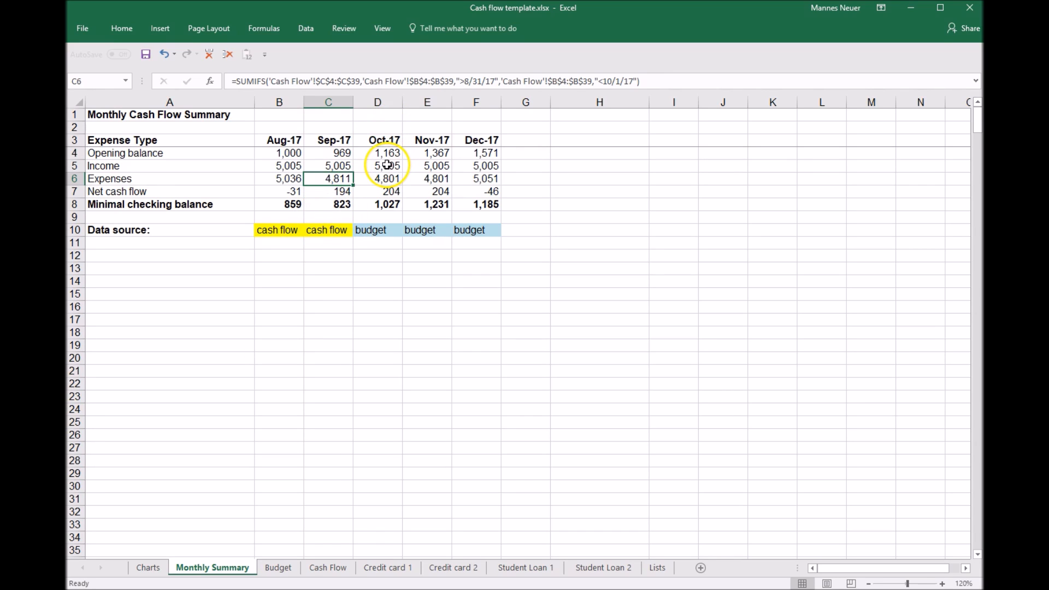
{"action": "left_click", "coordinate": [377, 165]}
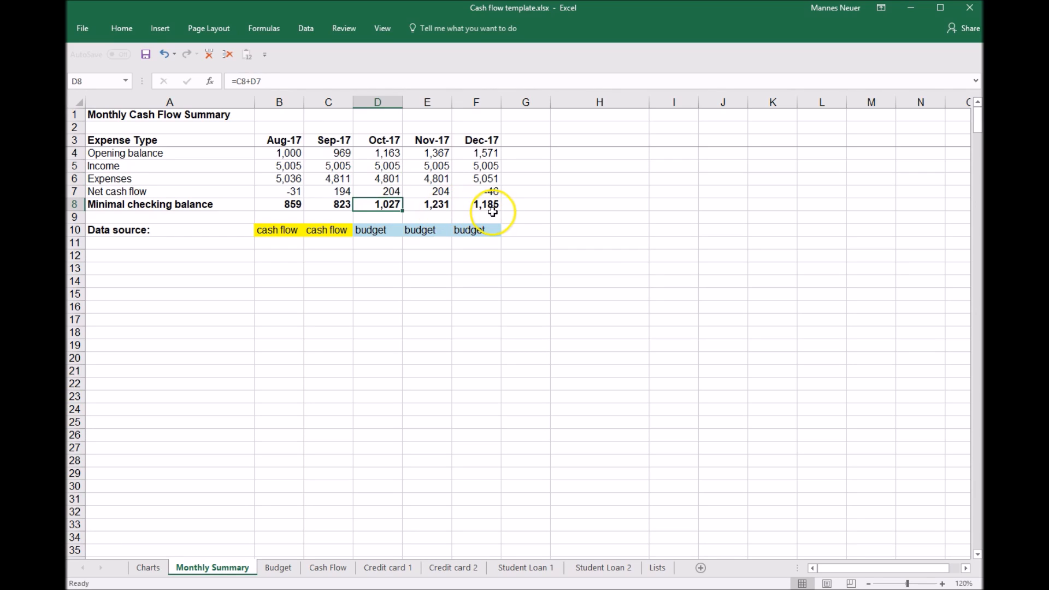
{"action": "mouse_move", "coordinate": [492, 211]}
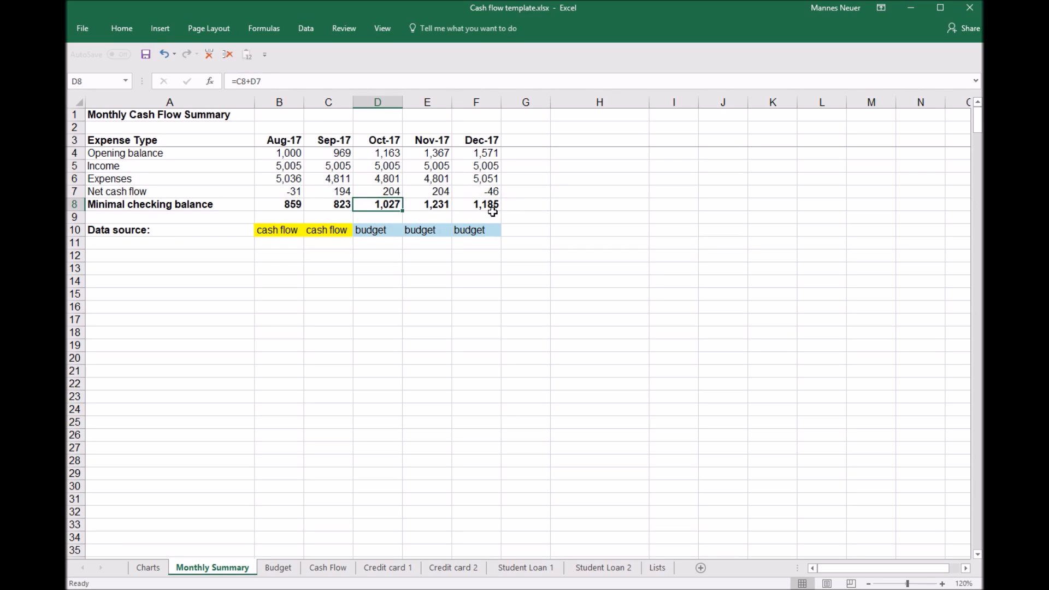
{"action": "mouse_move", "coordinate": [148, 576]}
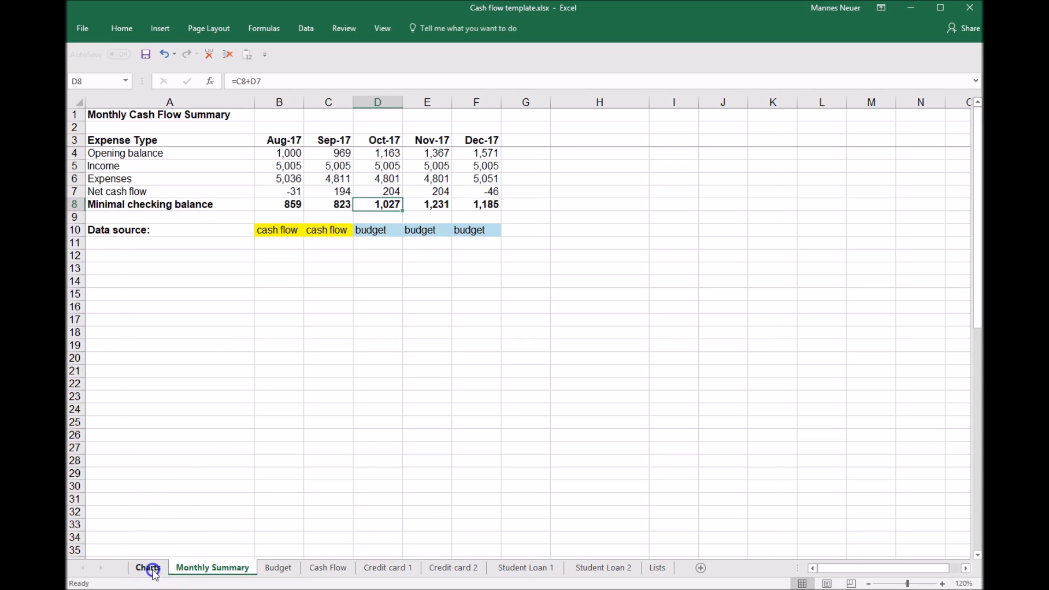
- Show the Charts sheet's Monthly Cash Flow chart of net cash flow and minimal checking balance
{"action": "left_click", "coordinate": [148, 568]}
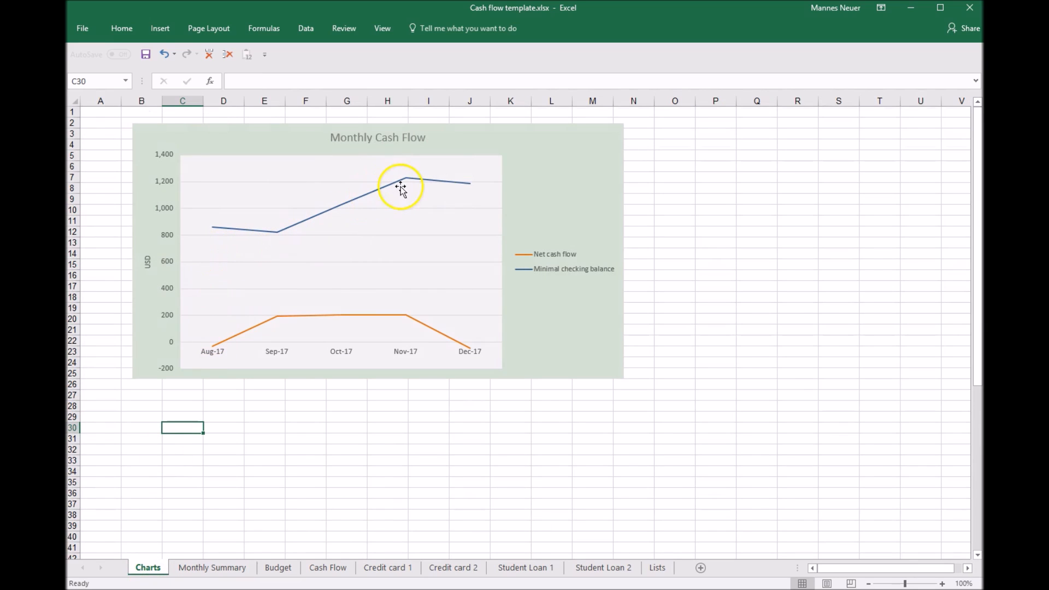
{"action": "mouse_move", "coordinate": [277, 249]}
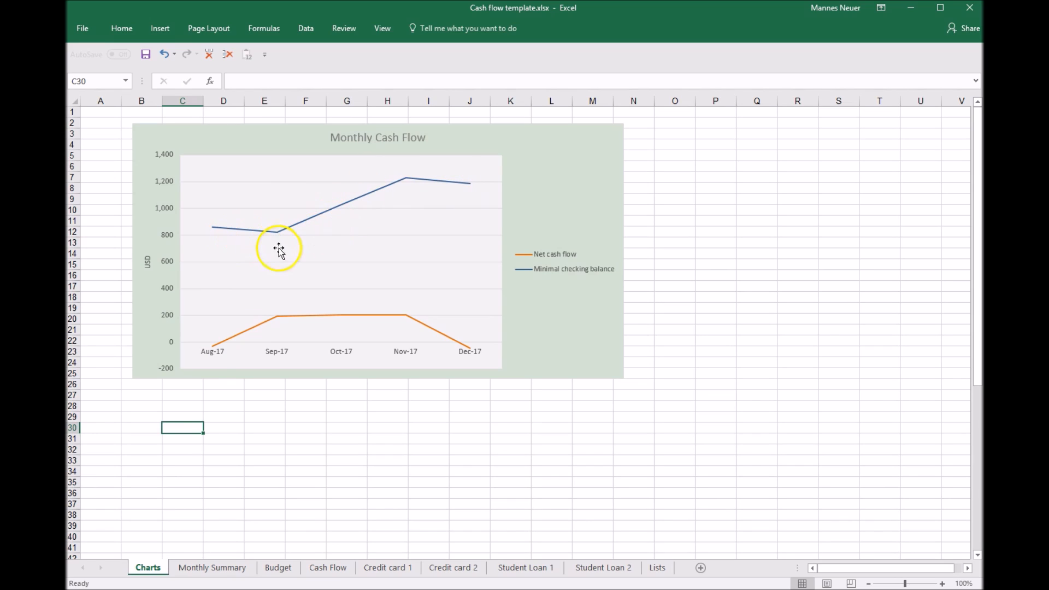
{"action": "mouse_move", "coordinate": [454, 363]}
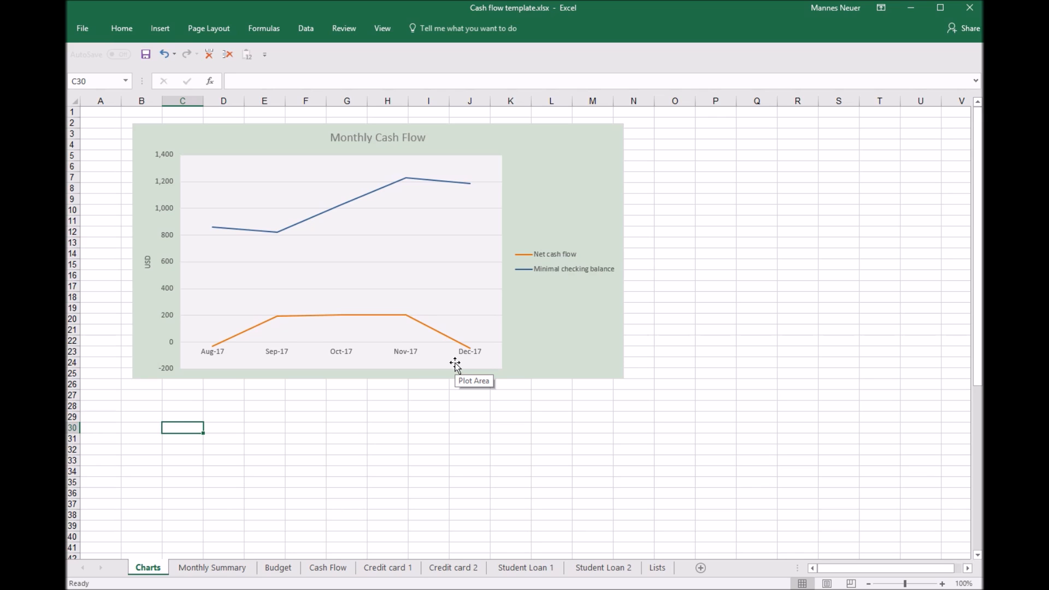
{"action": "mouse_move", "coordinate": [223, 547]}
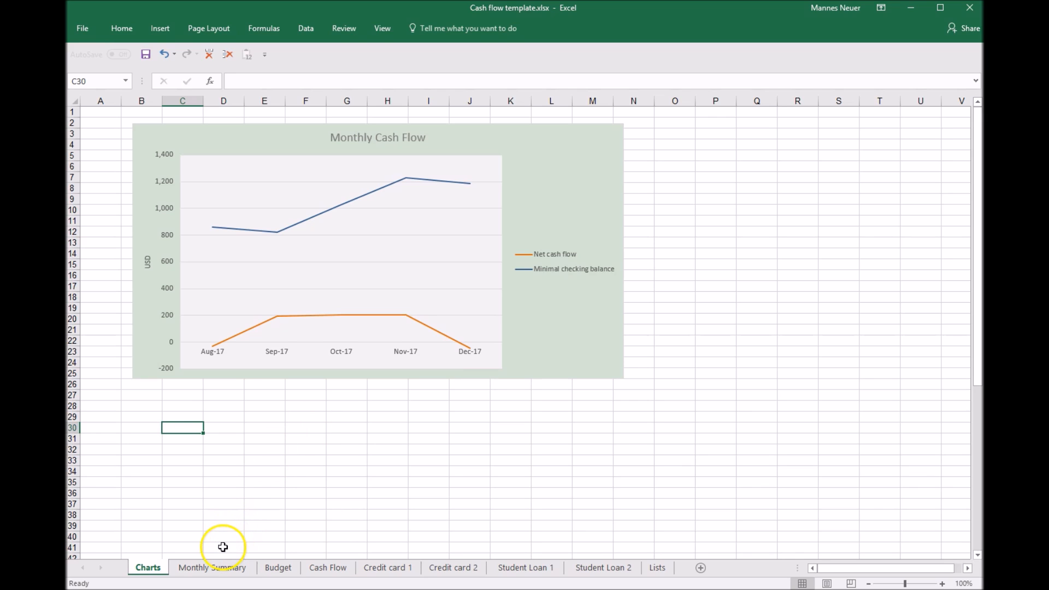
- On the Budget sheet, select October's Savings amount to raise it to 700
{"action": "left_click", "coordinate": [278, 568]}
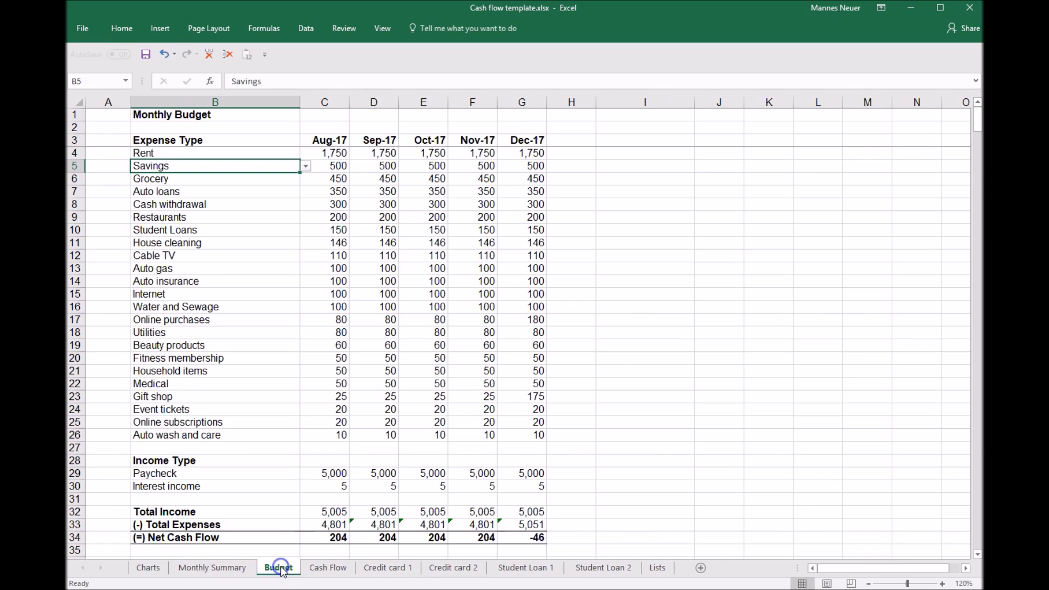
{"action": "left_click", "coordinate": [422, 165]}
{"action": "type", "text": "700"}
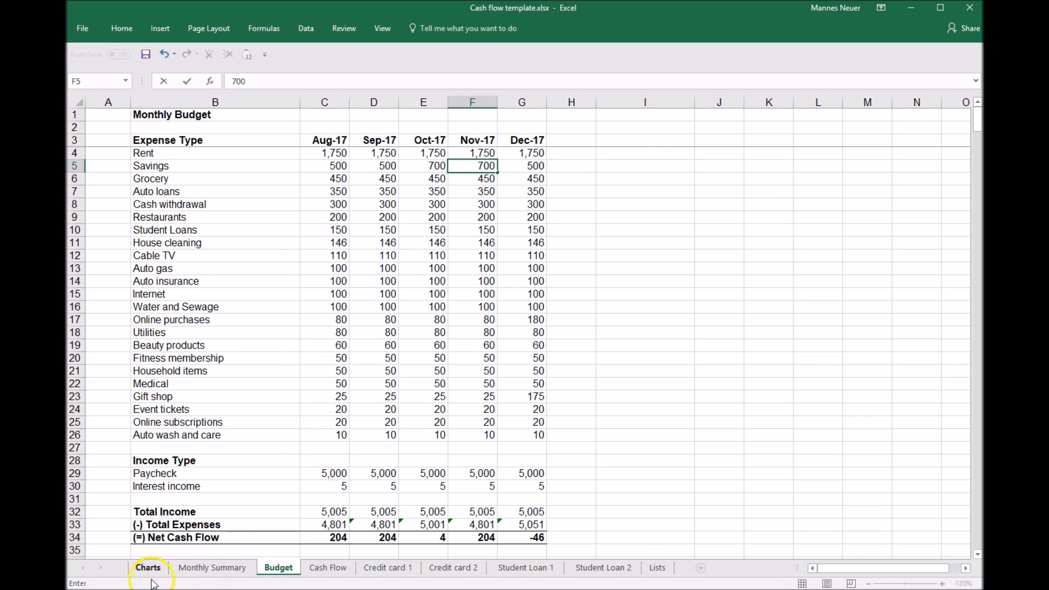
- Show the Charts sheet, now plotting lower Oct–Nov net cash flow and checking balance
{"action": "left_click", "coordinate": [147, 567]}
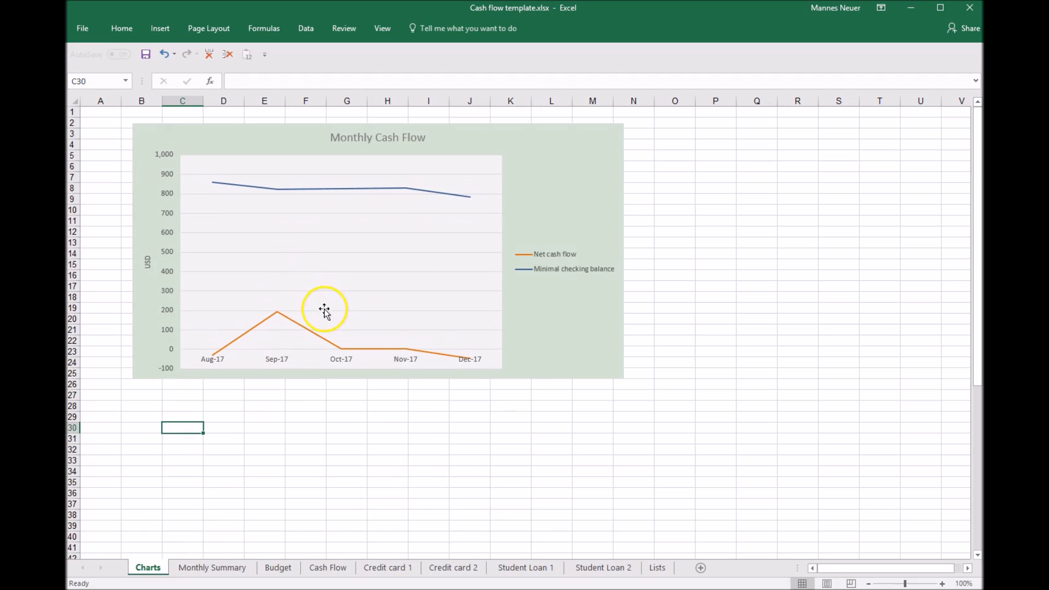
{"action": "mouse_move", "coordinate": [508, 224]}
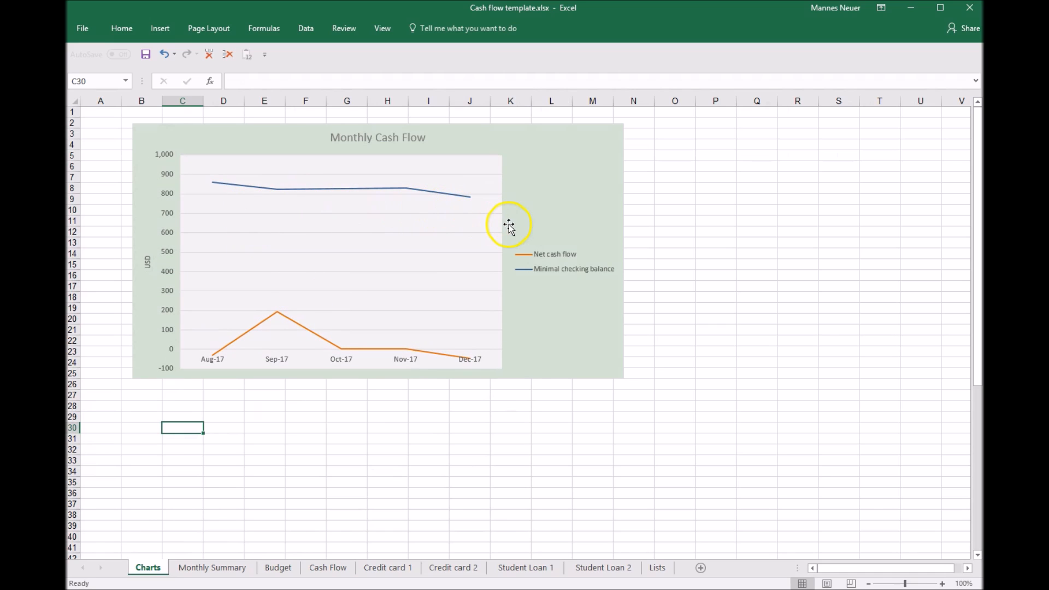
{"action": "mouse_move", "coordinate": [480, 201]}
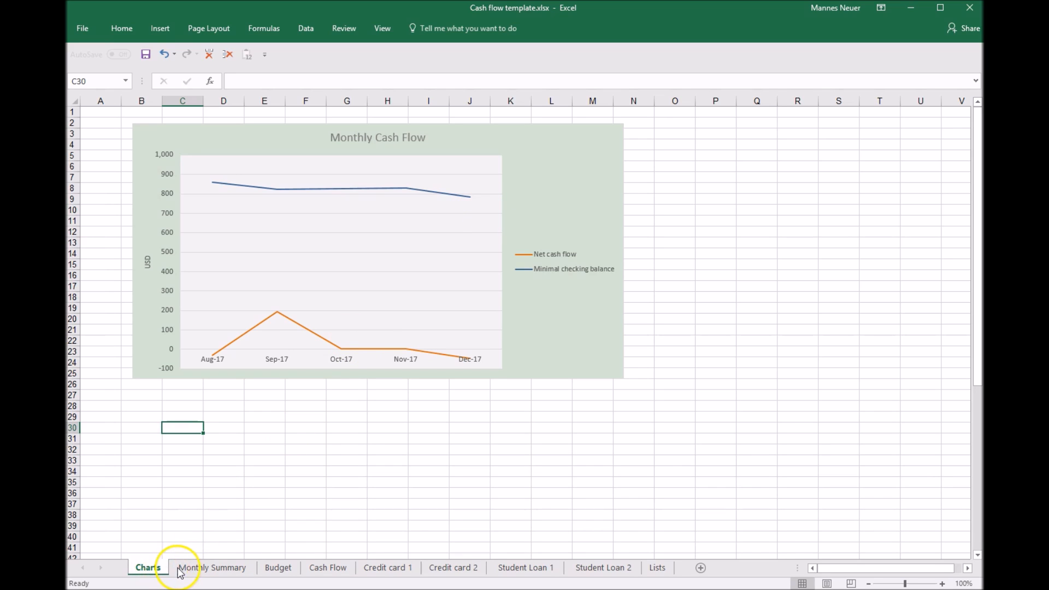
- Check Cash Flow, Budget and Monthly Summary in turn, ending on the Cash Flow transactions sheet
{"action": "left_click", "coordinate": [327, 567]}
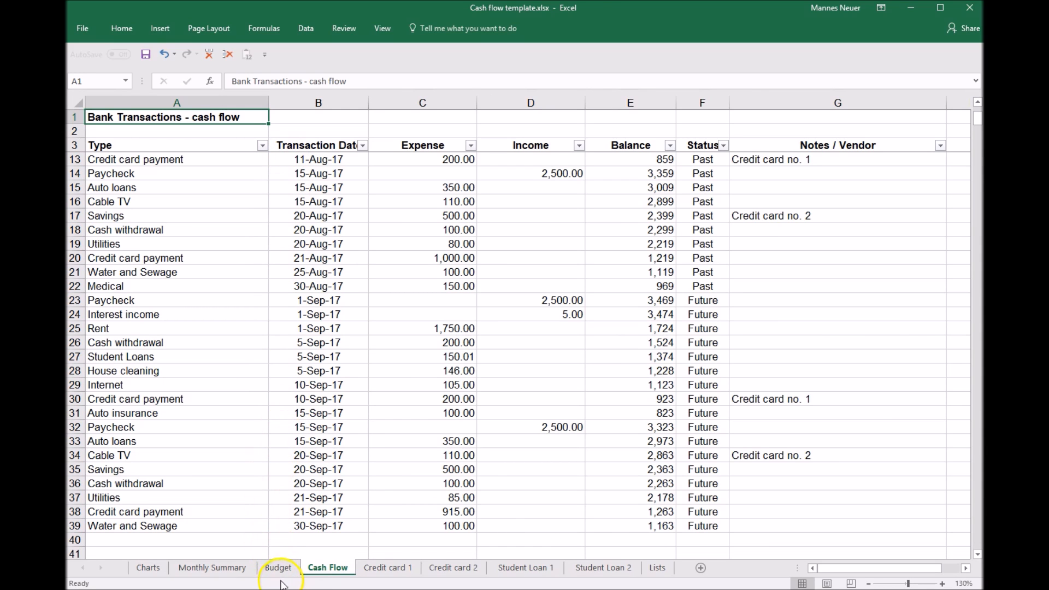
{"action": "left_click", "coordinate": [279, 567]}
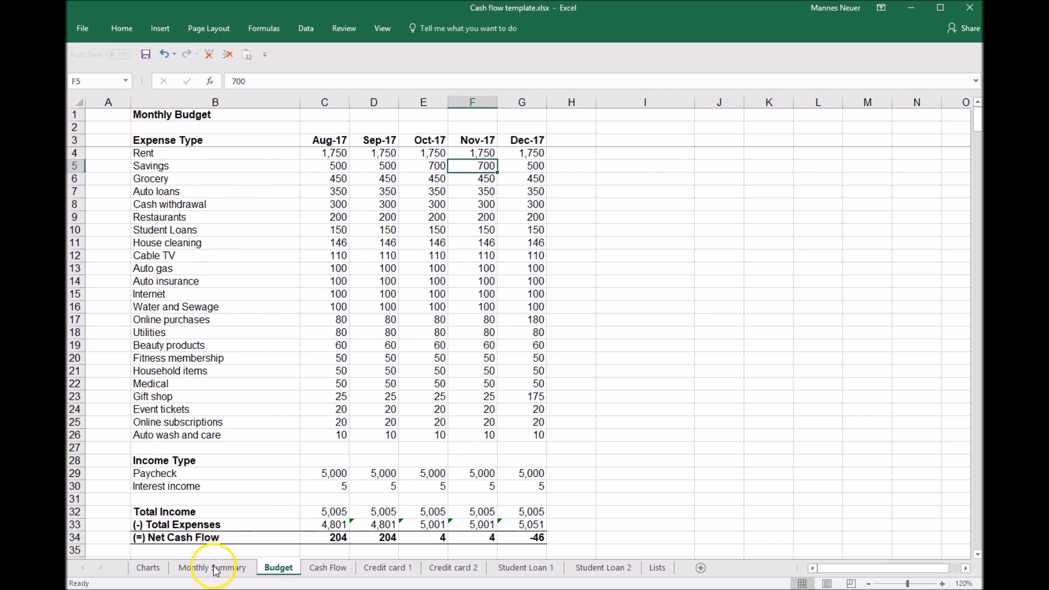
{"action": "left_click", "coordinate": [212, 567]}
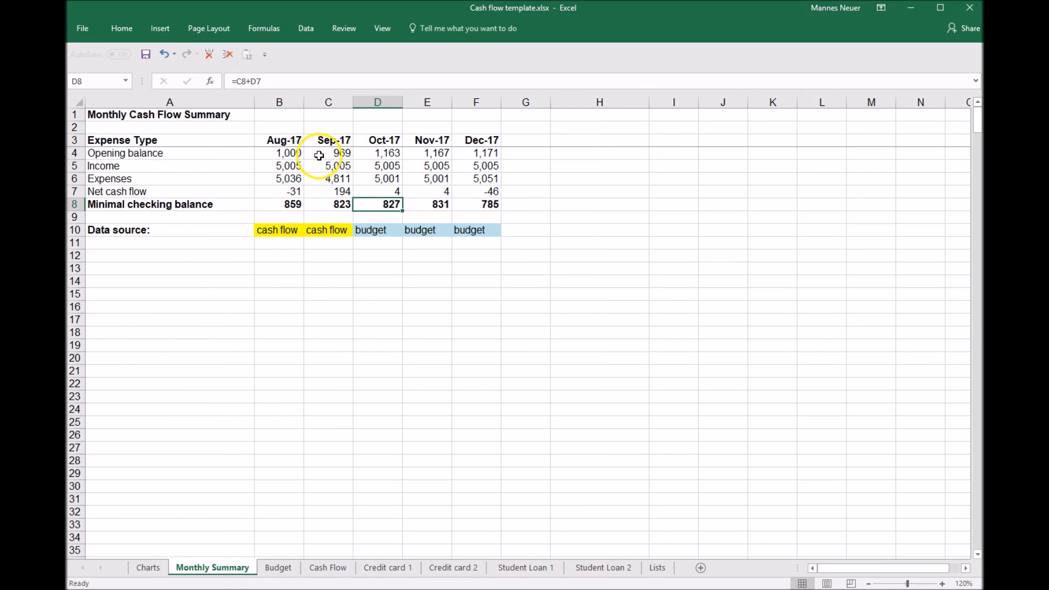
{"action": "mouse_move", "coordinate": [505, 354]}
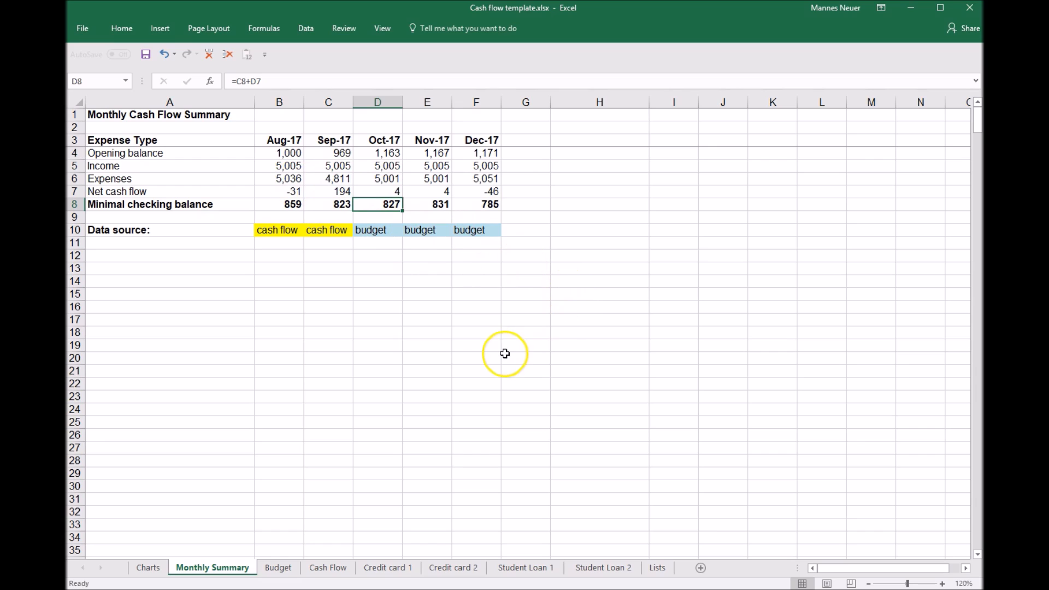
{"action": "mouse_move", "coordinate": [505, 353]}
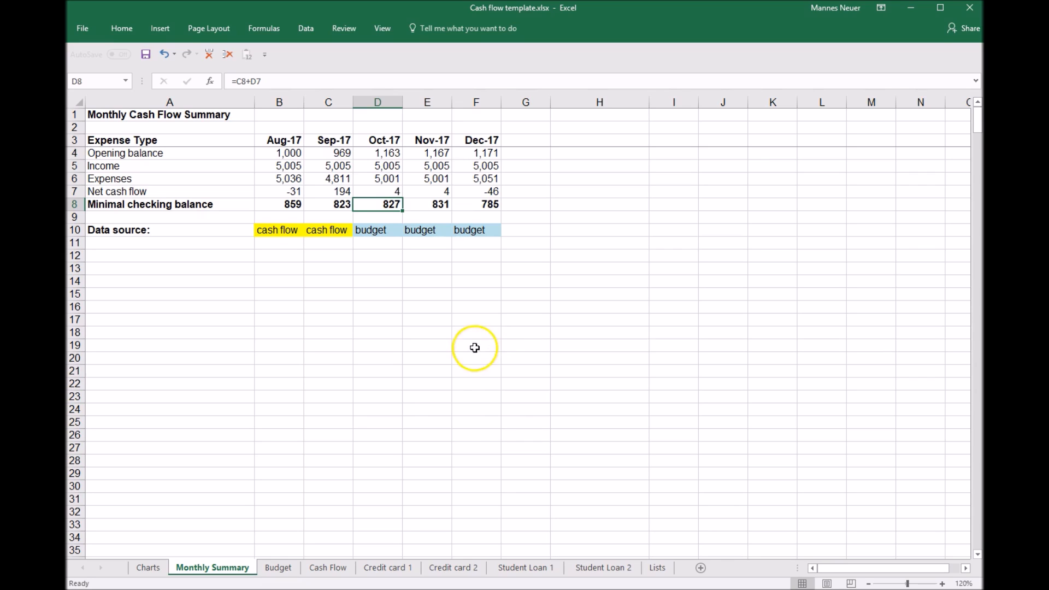
{"action": "mouse_move", "coordinate": [310, 569]}
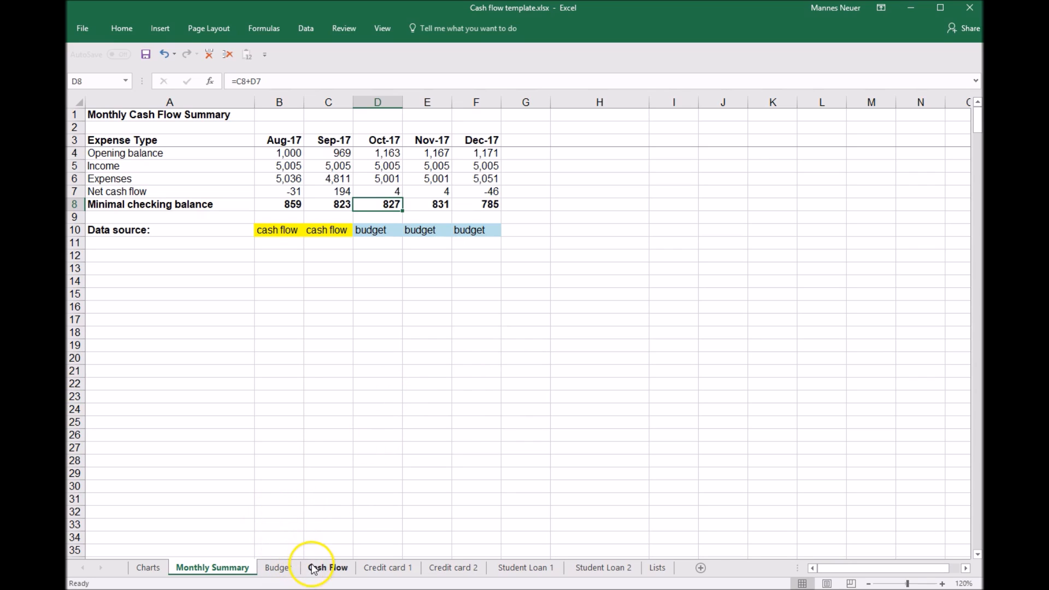
{"action": "mouse_move", "coordinate": [306, 216]}
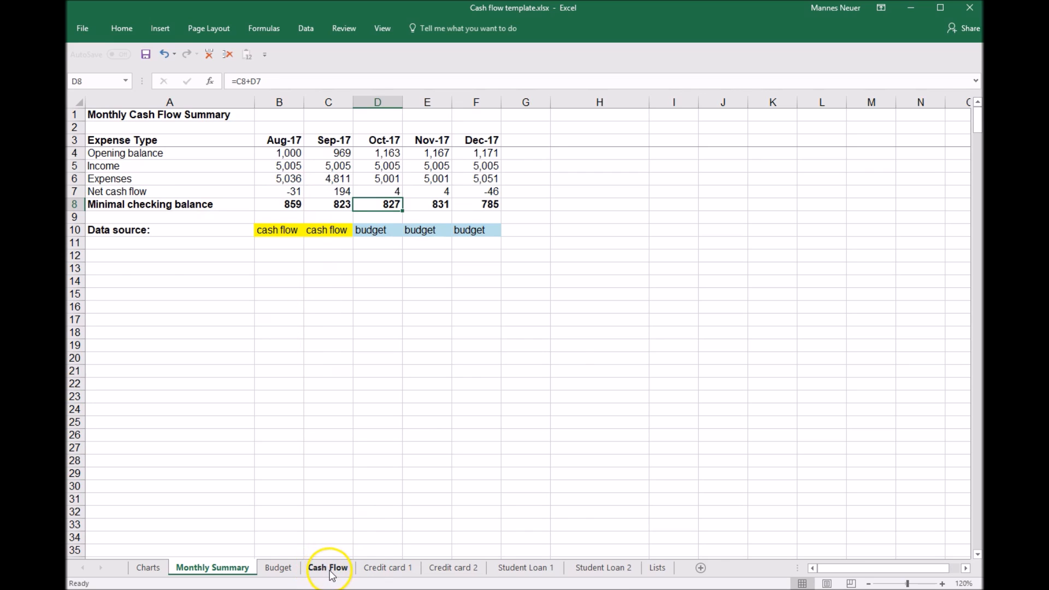
{"action": "left_click", "coordinate": [327, 567]}
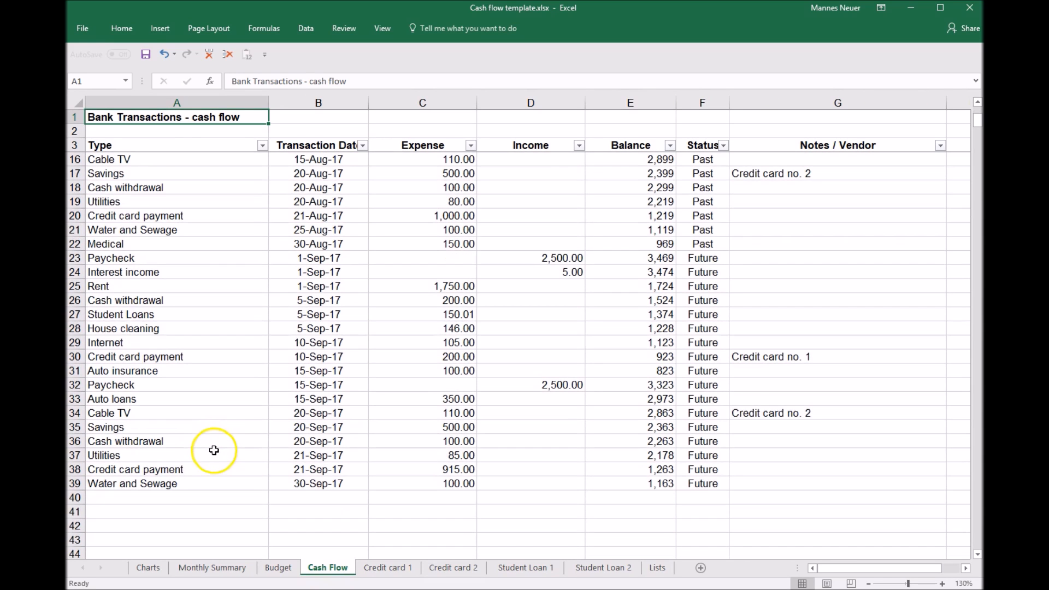
{"action": "mouse_move", "coordinate": [722, 583]}
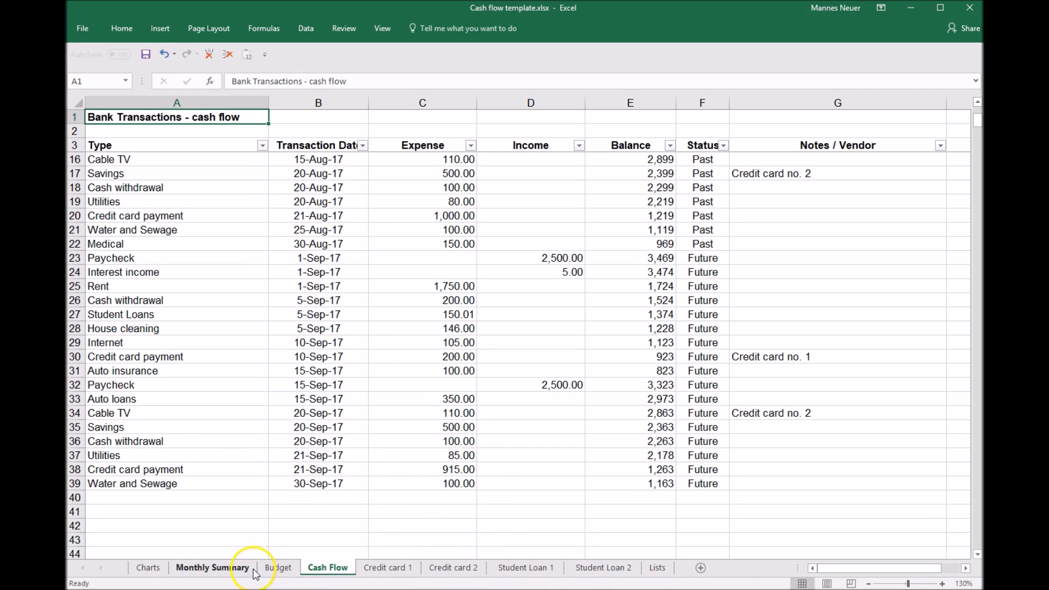
- Compare October income from Budget (D5) with September income from Cash Flow SUMIFS (C5) and their source labels
{"action": "left_click", "coordinate": [212, 567]}
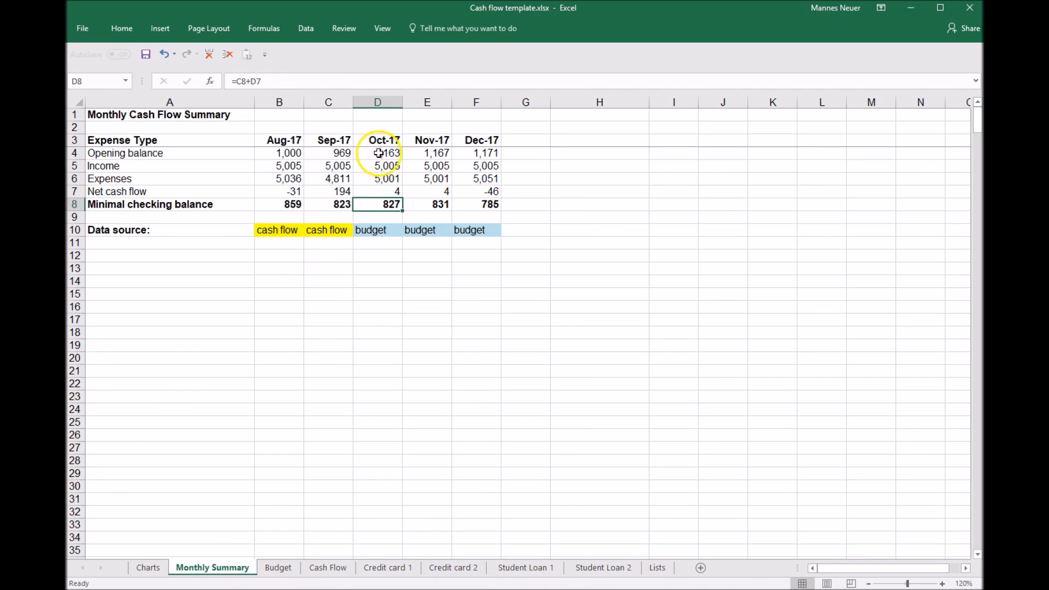
{"action": "left_click", "coordinate": [377, 165]}
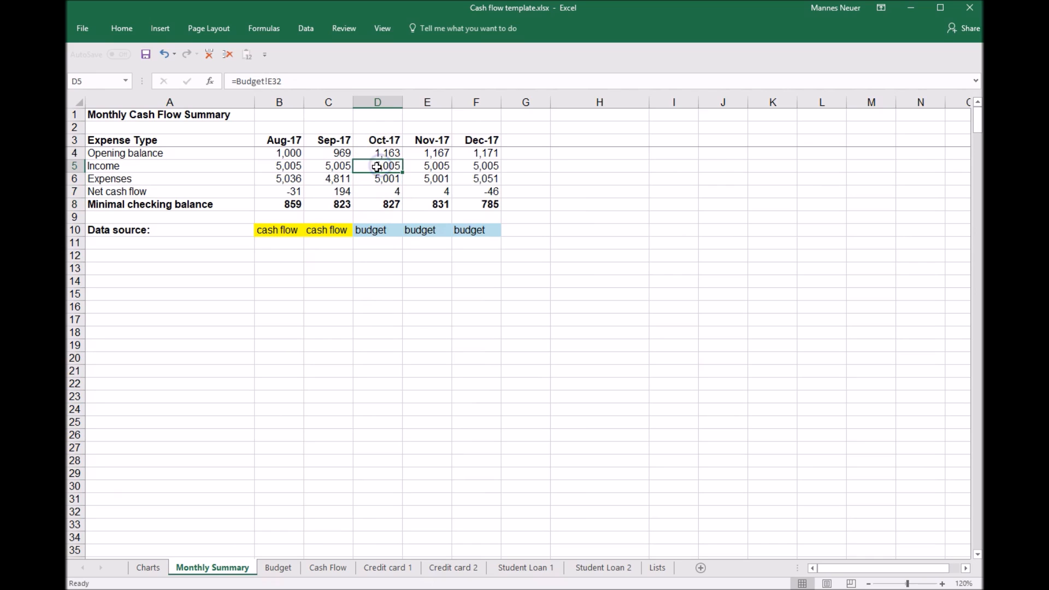
{"action": "mouse_move", "coordinate": [308, 82]}
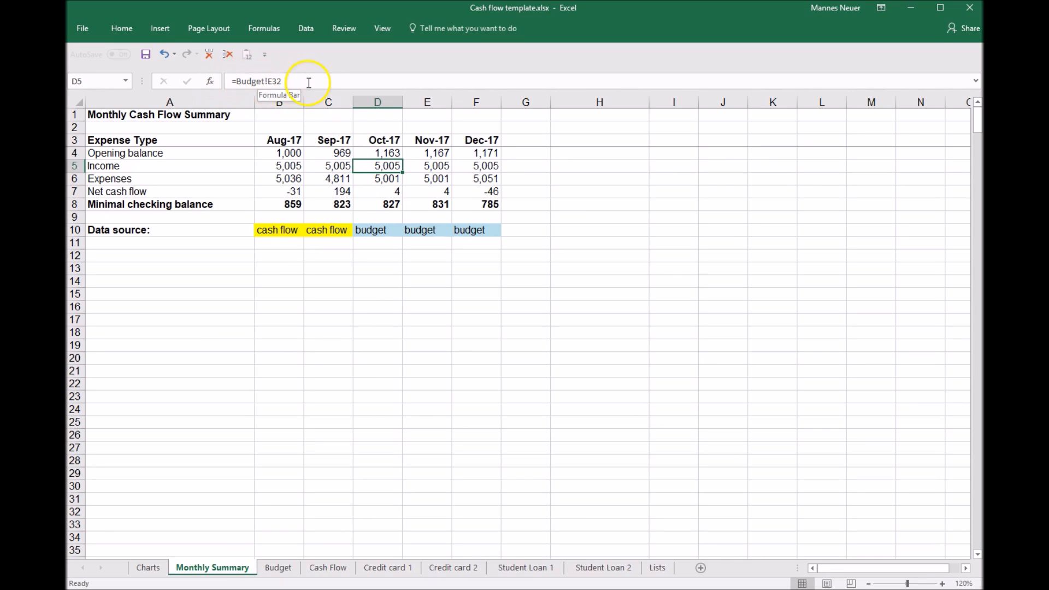
{"action": "left_click", "coordinate": [327, 165]}
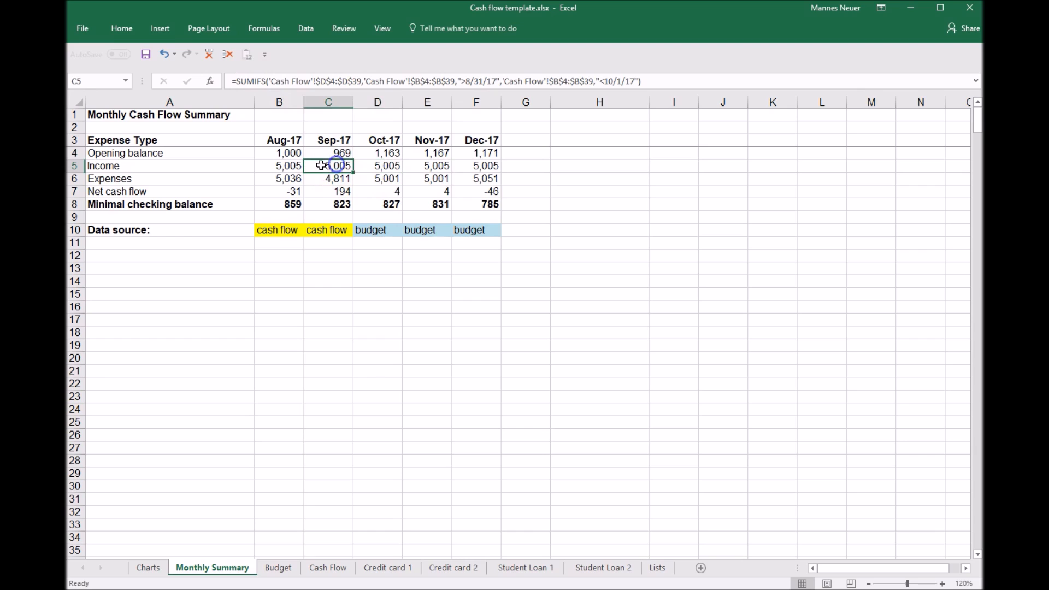
{"action": "mouse_move", "coordinate": [580, 81]}
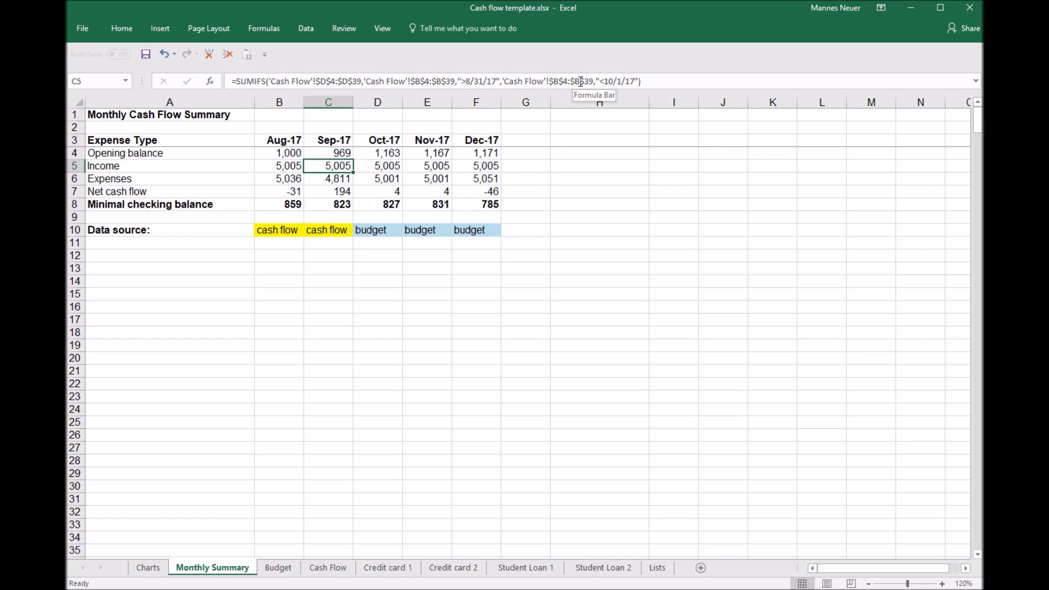
{"action": "mouse_move", "coordinate": [490, 208]}
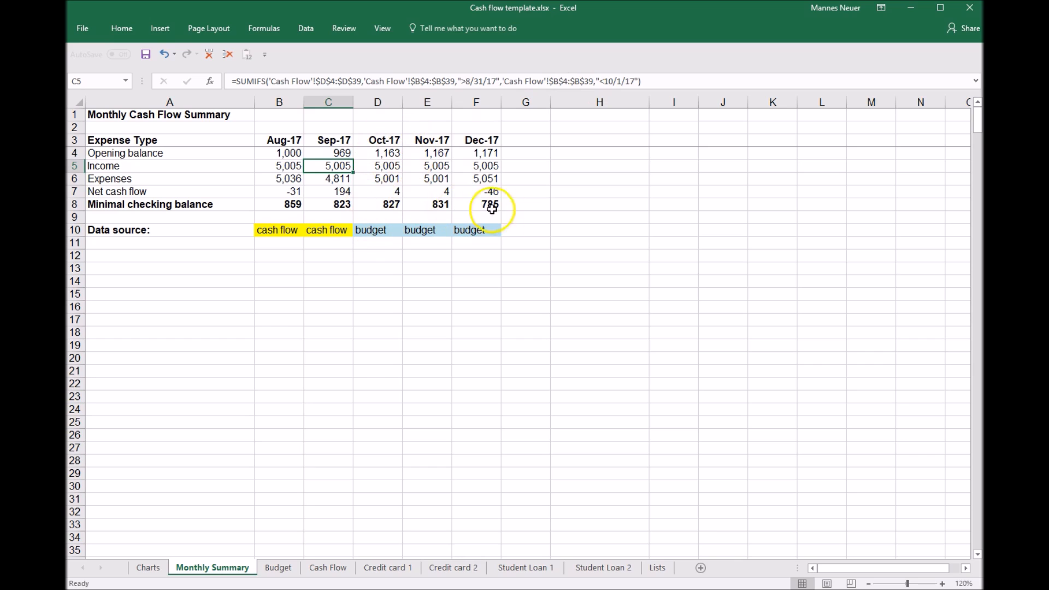
{"action": "left_click", "coordinate": [328, 229]}
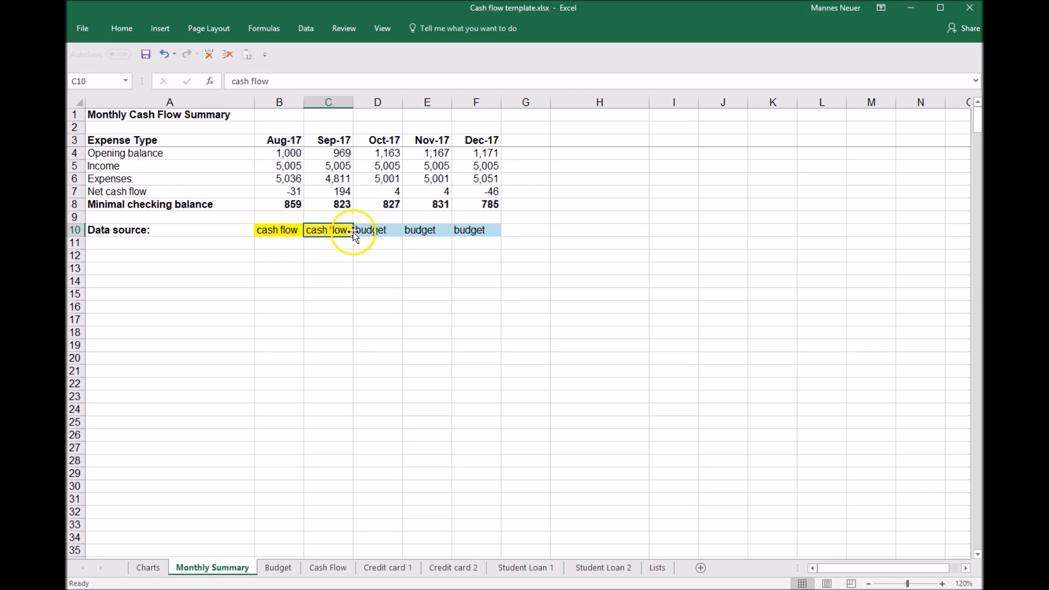
{"action": "left_click", "coordinate": [378, 229]}
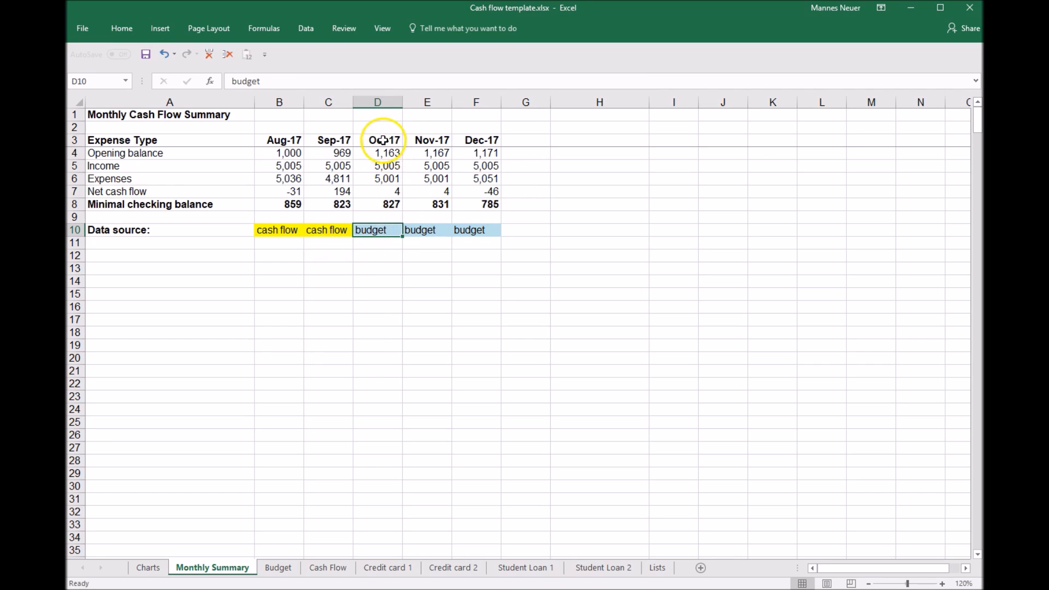